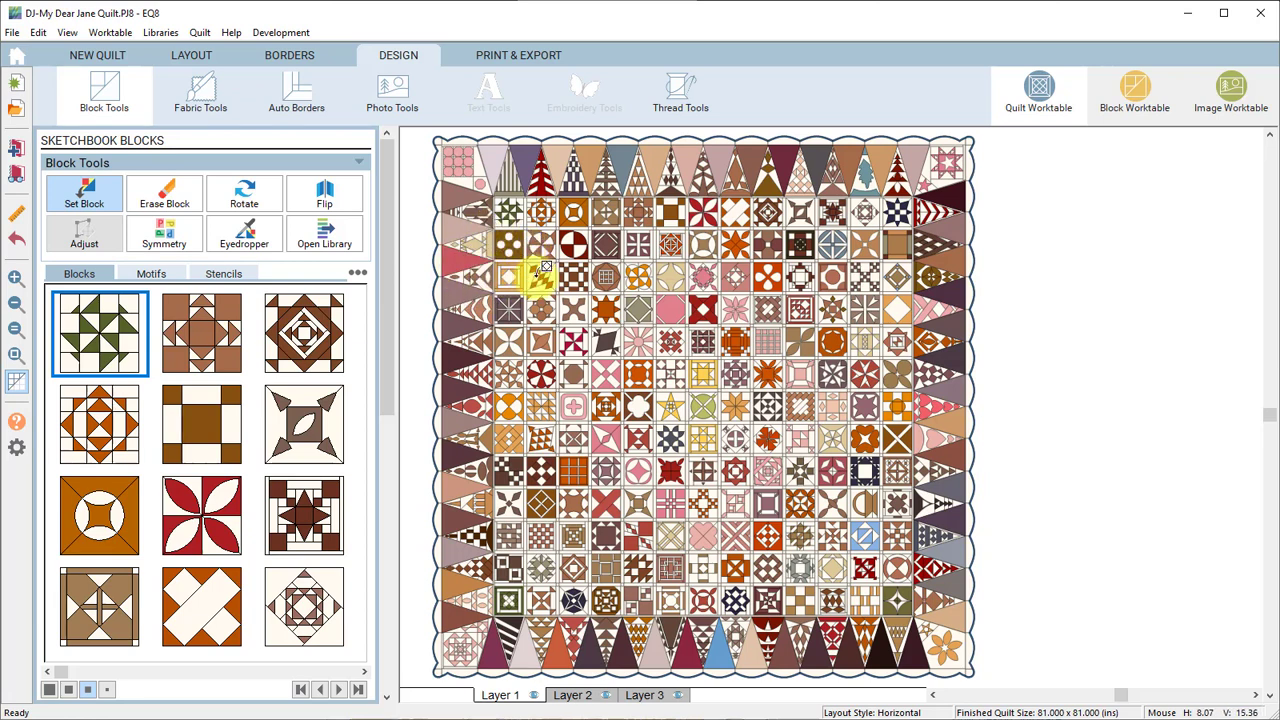
{"action": "mouse_move", "coordinate": [540, 272]}
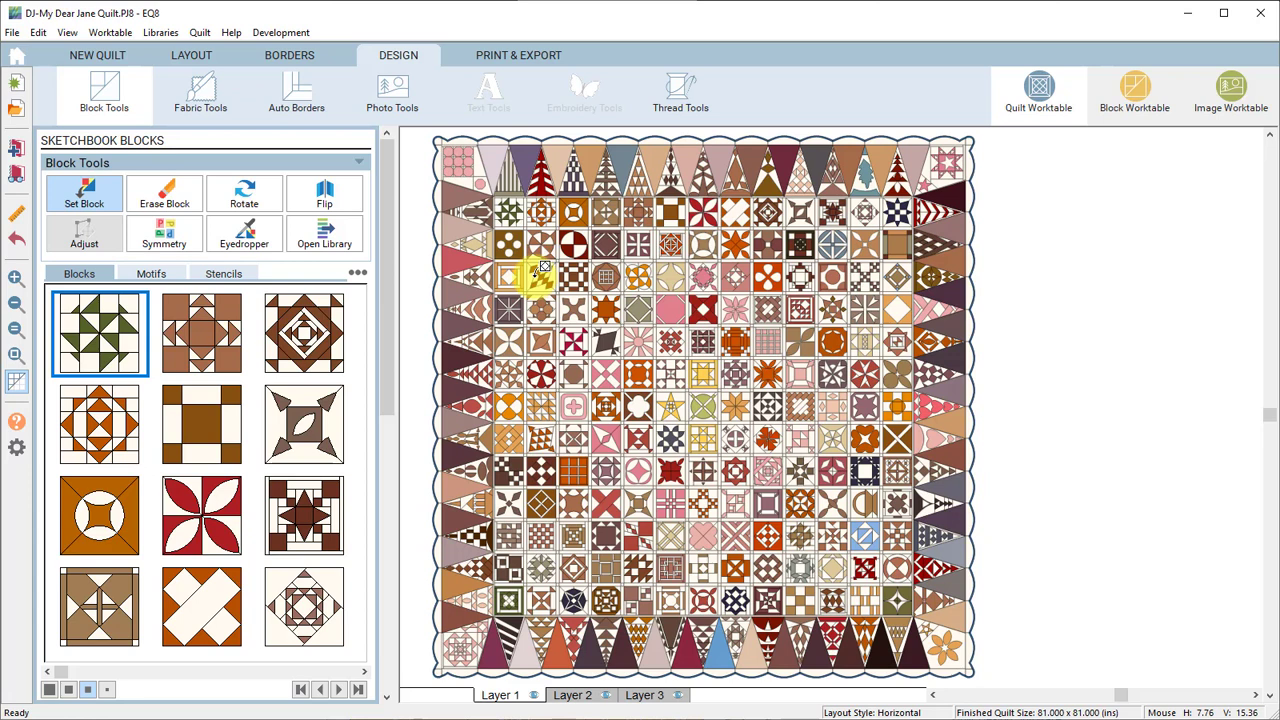
{"action": "mouse_move", "coordinate": [540, 270]}
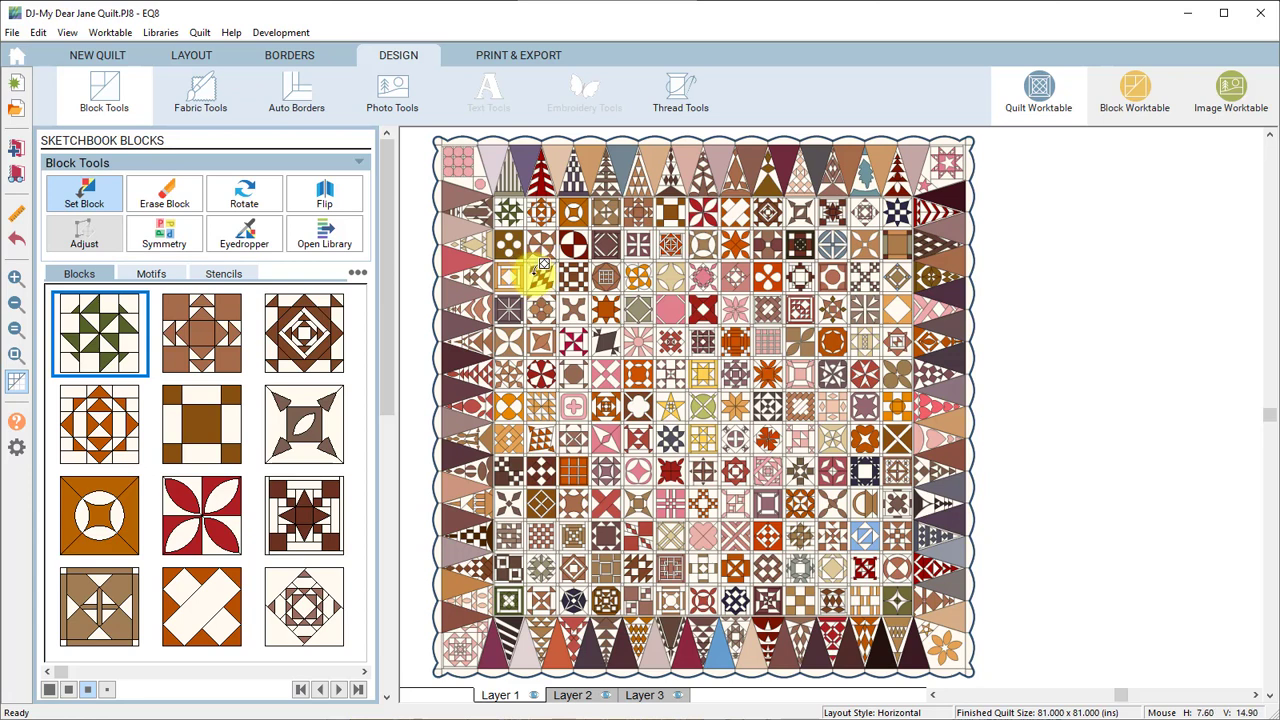
{"action": "mouse_move", "coordinate": [16, 176]}
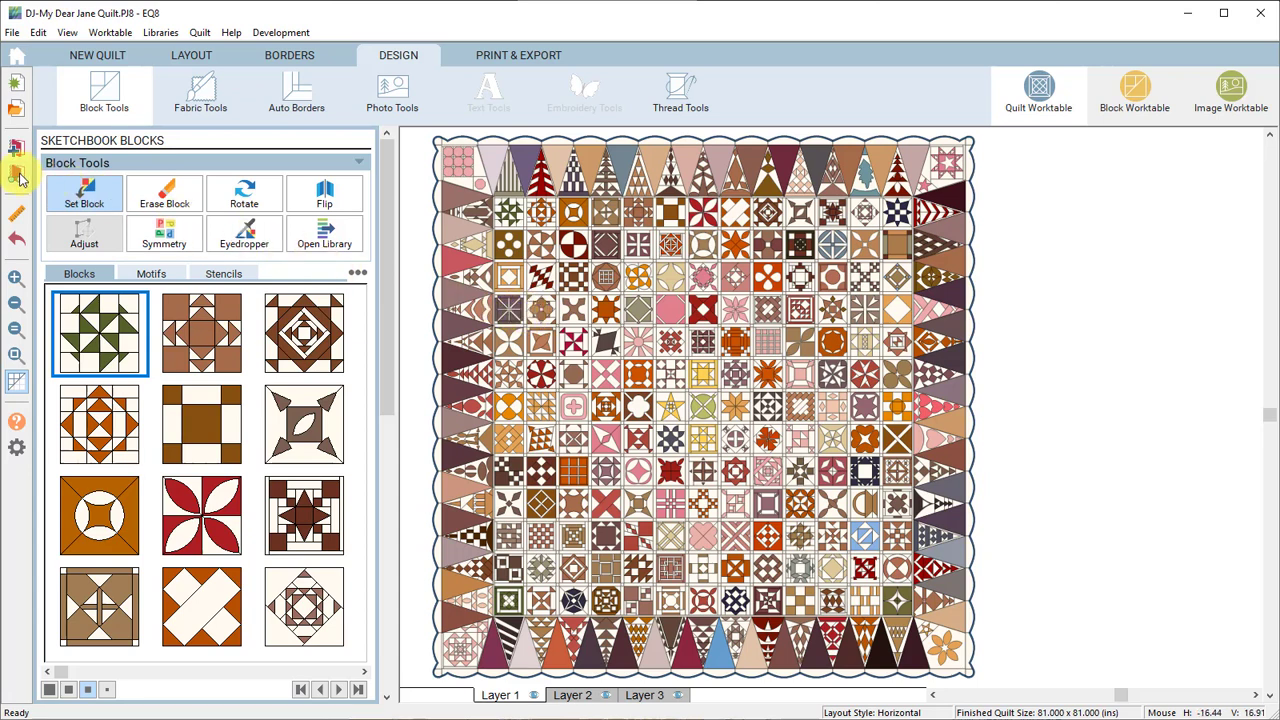
- View the Project Sketchbook's quilts, then return to its 225-block list
{"action": "left_click", "coordinate": [16, 178]}
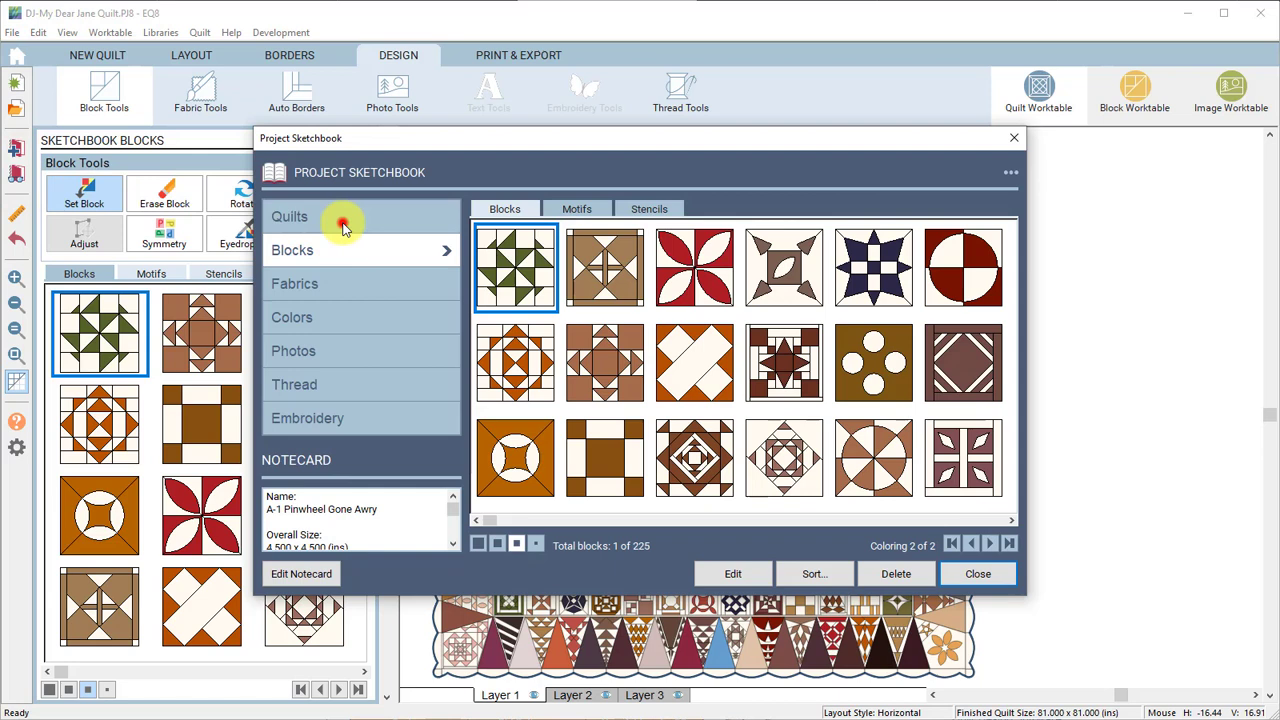
{"action": "left_click", "coordinate": [288, 216]}
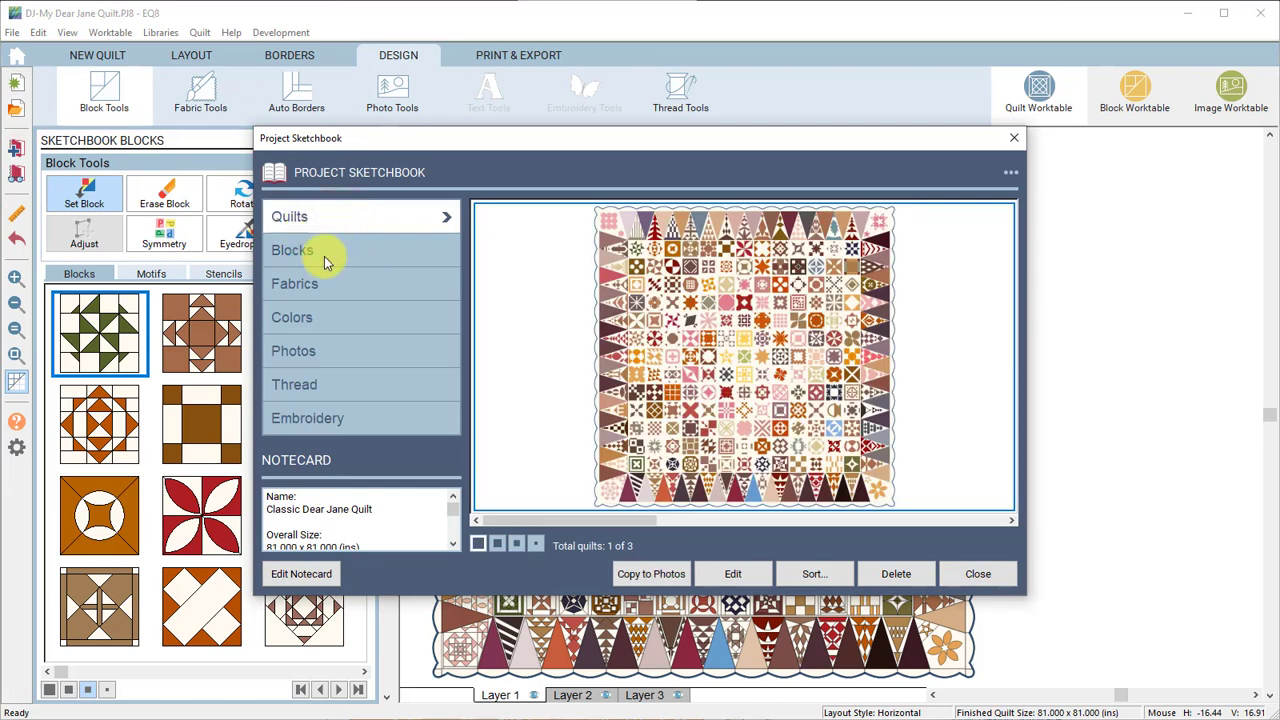
{"action": "left_click", "coordinate": [292, 250]}
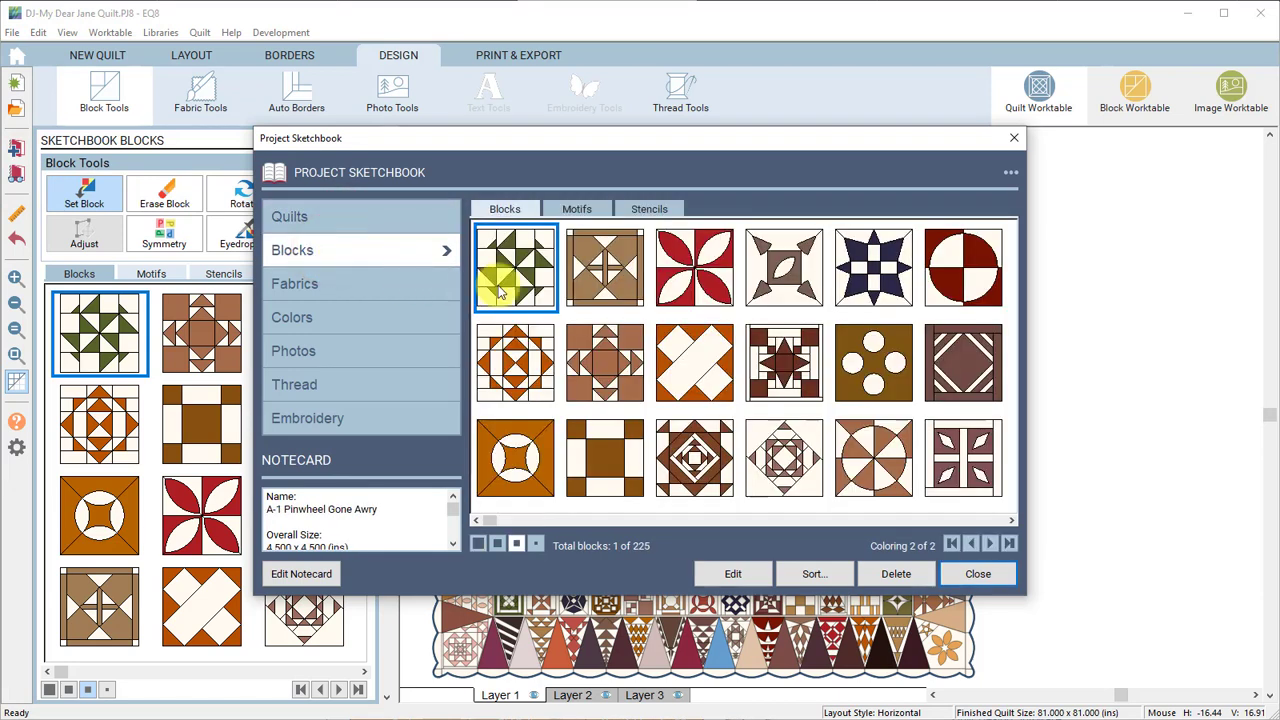
{"action": "mouse_move", "coordinate": [516, 264]}
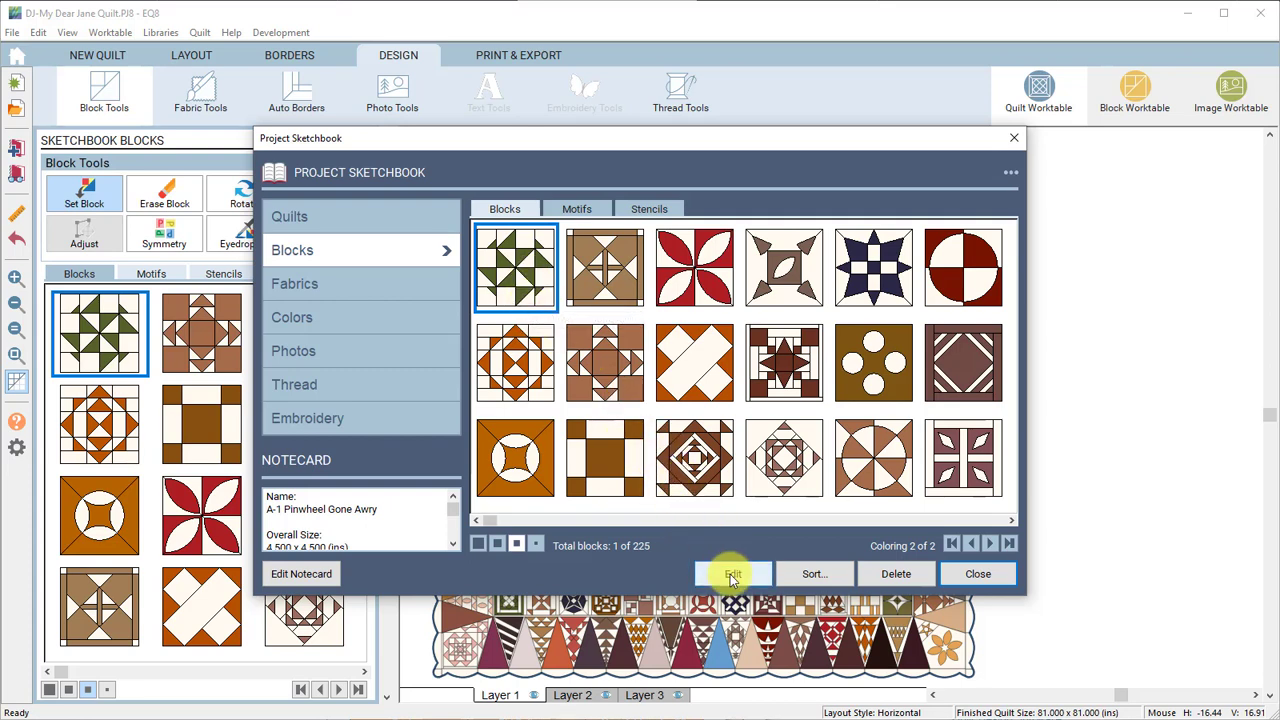
- Edit the A-1 Pinwheel Gone Awry block on the Block Worktable, then return to the Quilt Worktable
{"action": "left_click", "coordinate": [732, 572]}
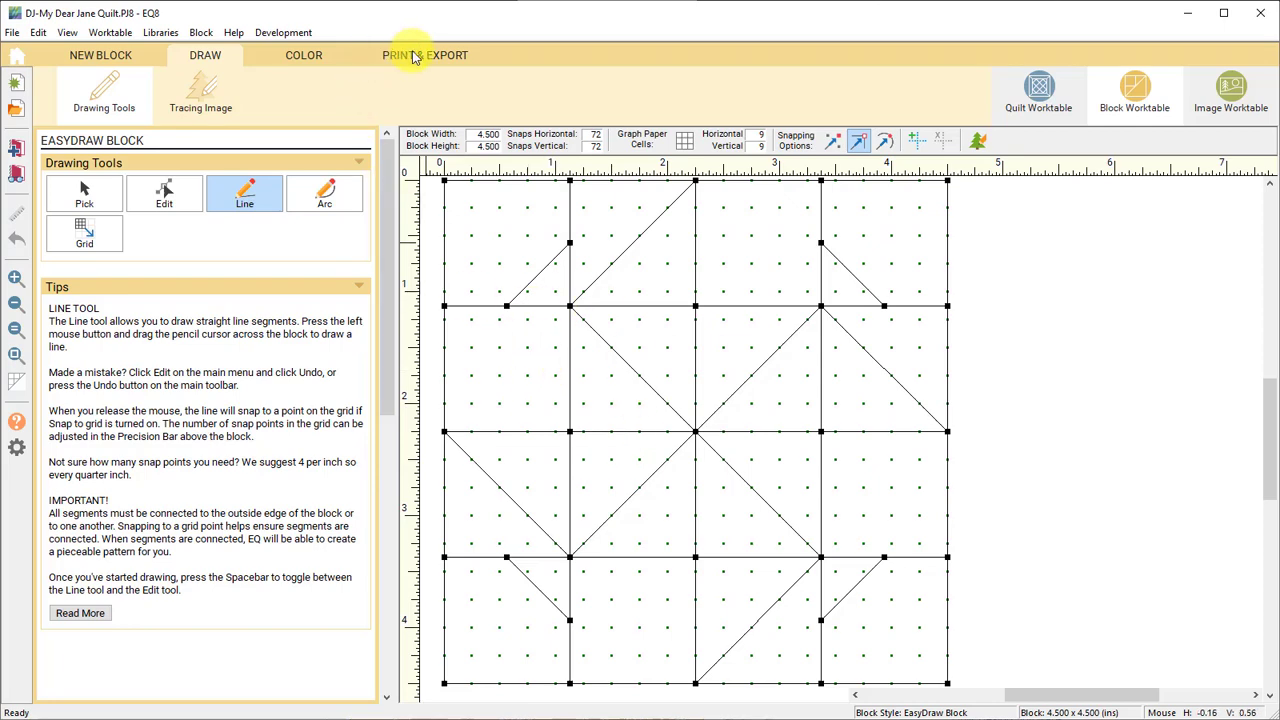
{"action": "left_click", "coordinate": [424, 56]}
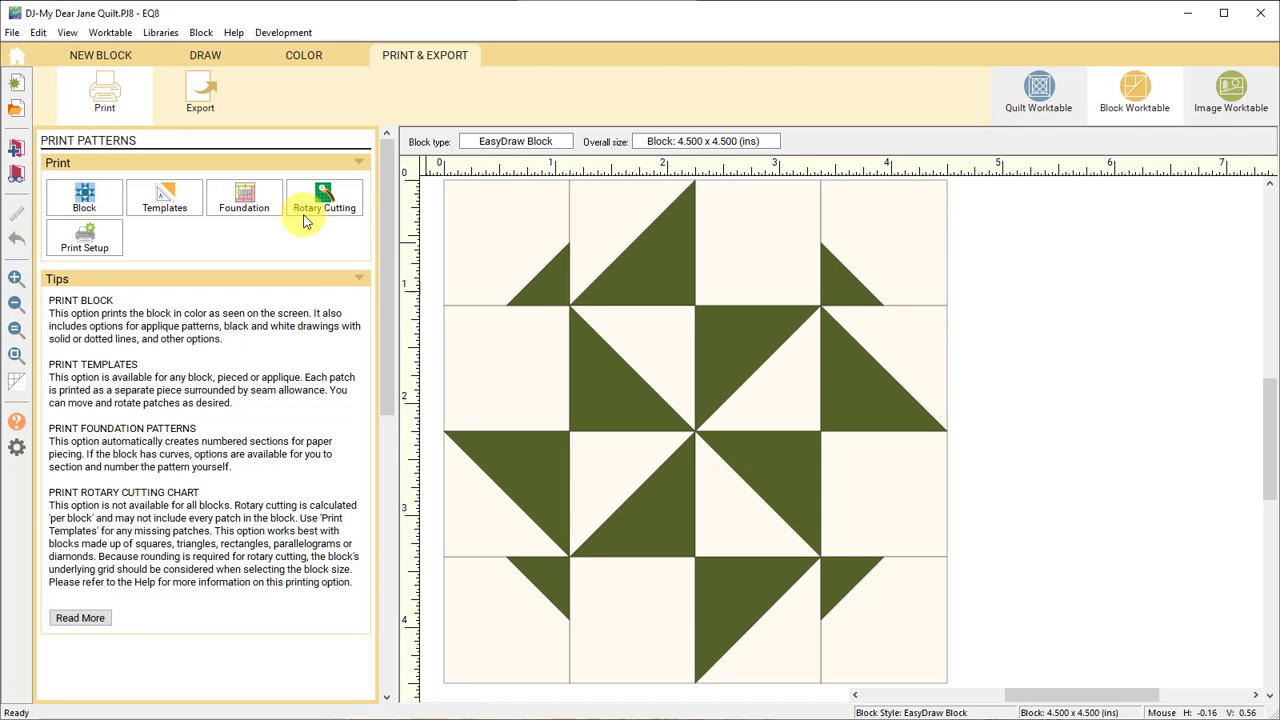
{"action": "mouse_move", "coordinate": [416, 248]}
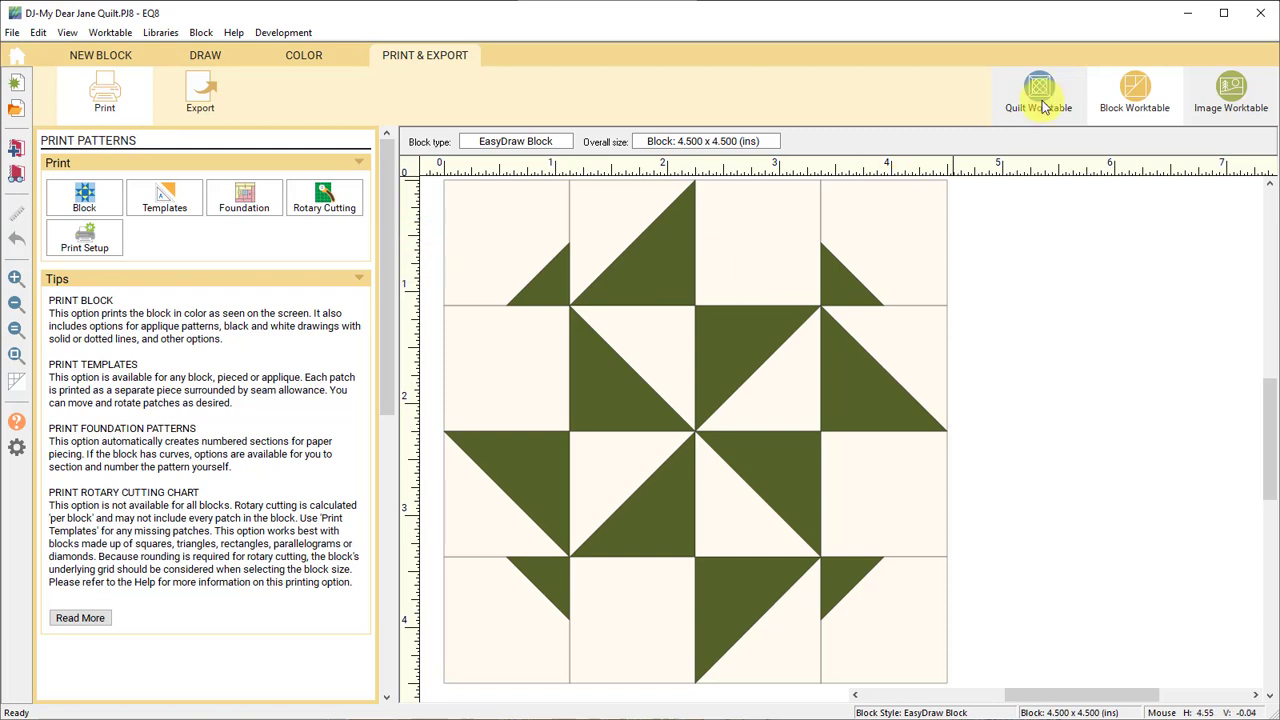
{"action": "mouse_move", "coordinate": [1024, 132]}
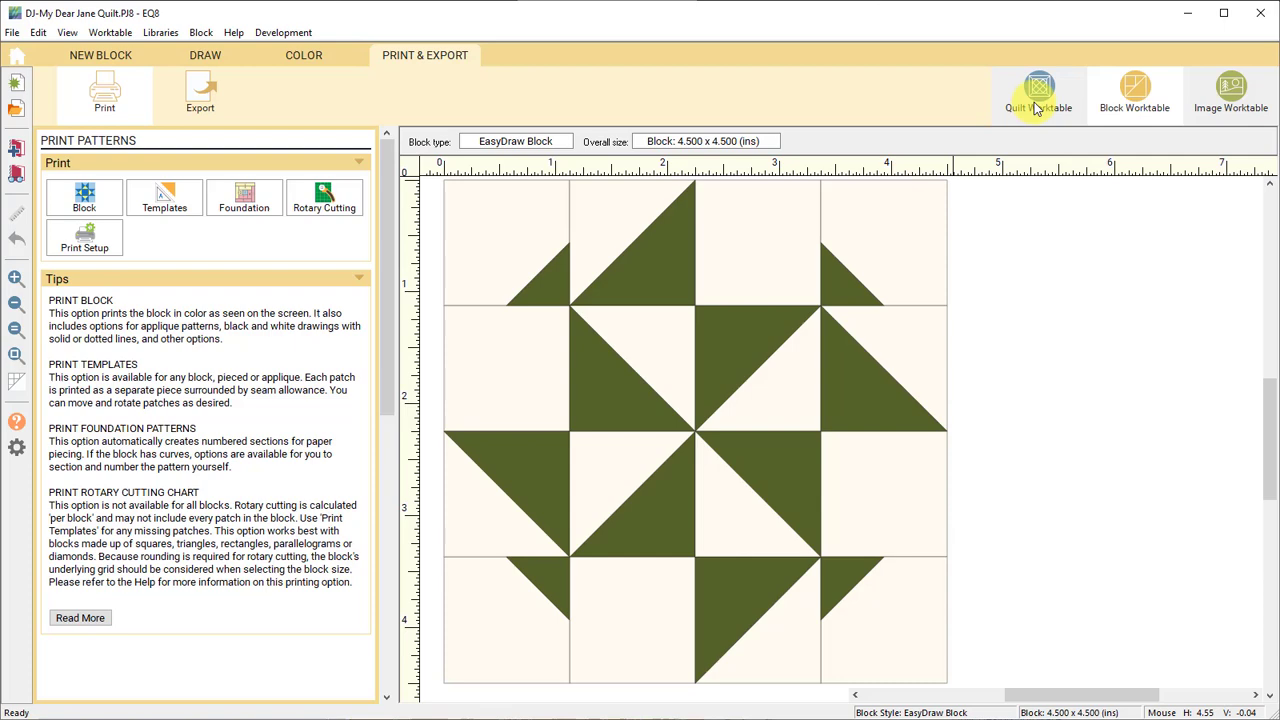
{"action": "left_click", "coordinate": [1038, 90]}
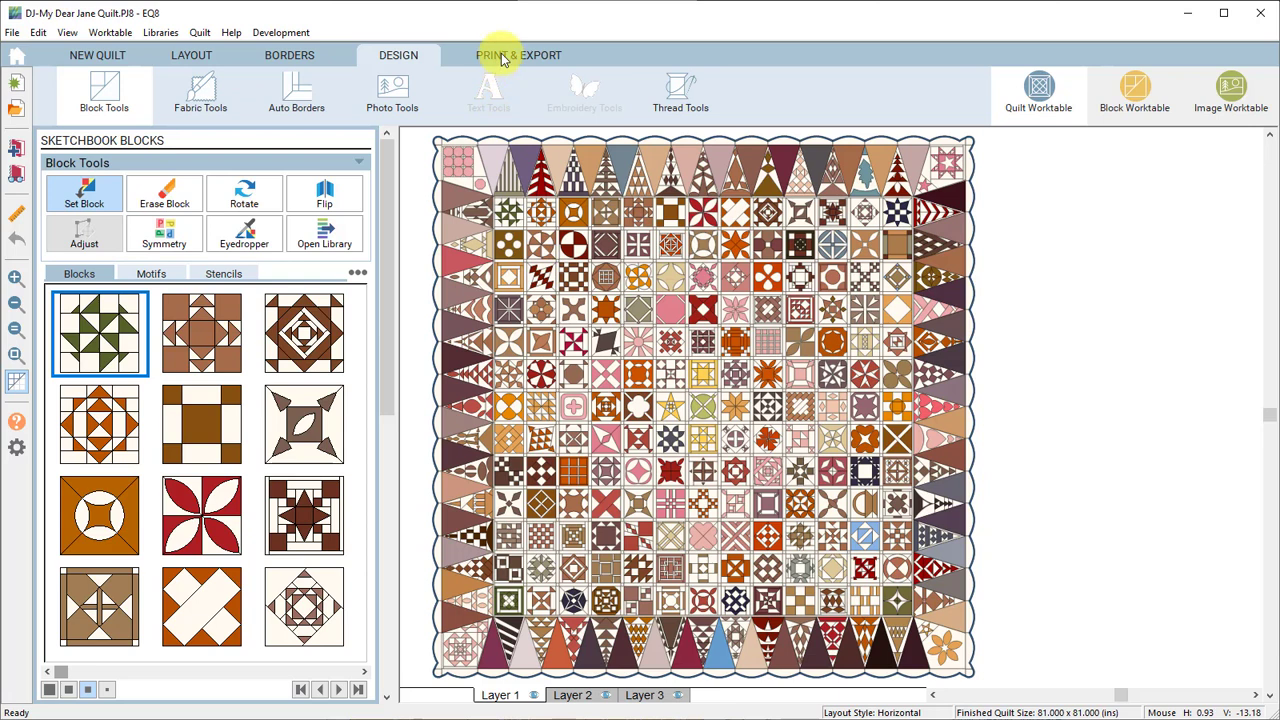
- Show the quilt's Print & Export patterns with the top-left 4.5 x 4.5 block selected
{"action": "left_click", "coordinate": [518, 56]}
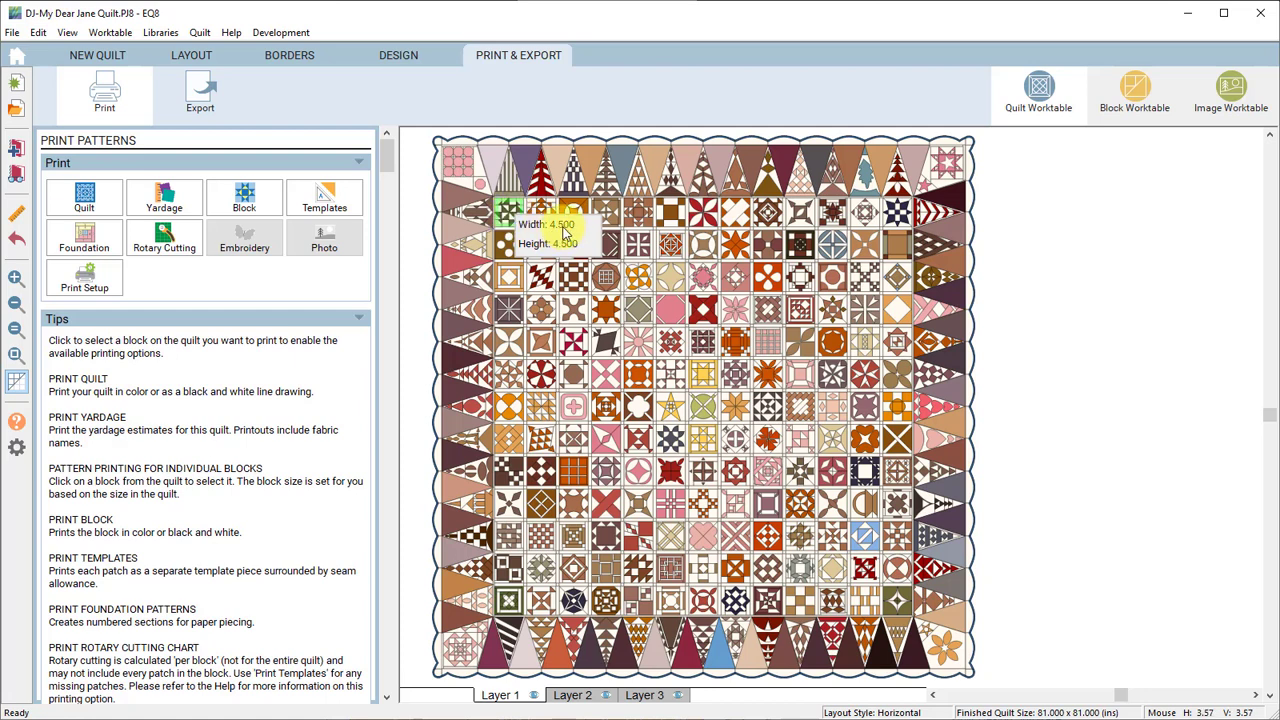
{"action": "mouse_move", "coordinate": [510, 218]}
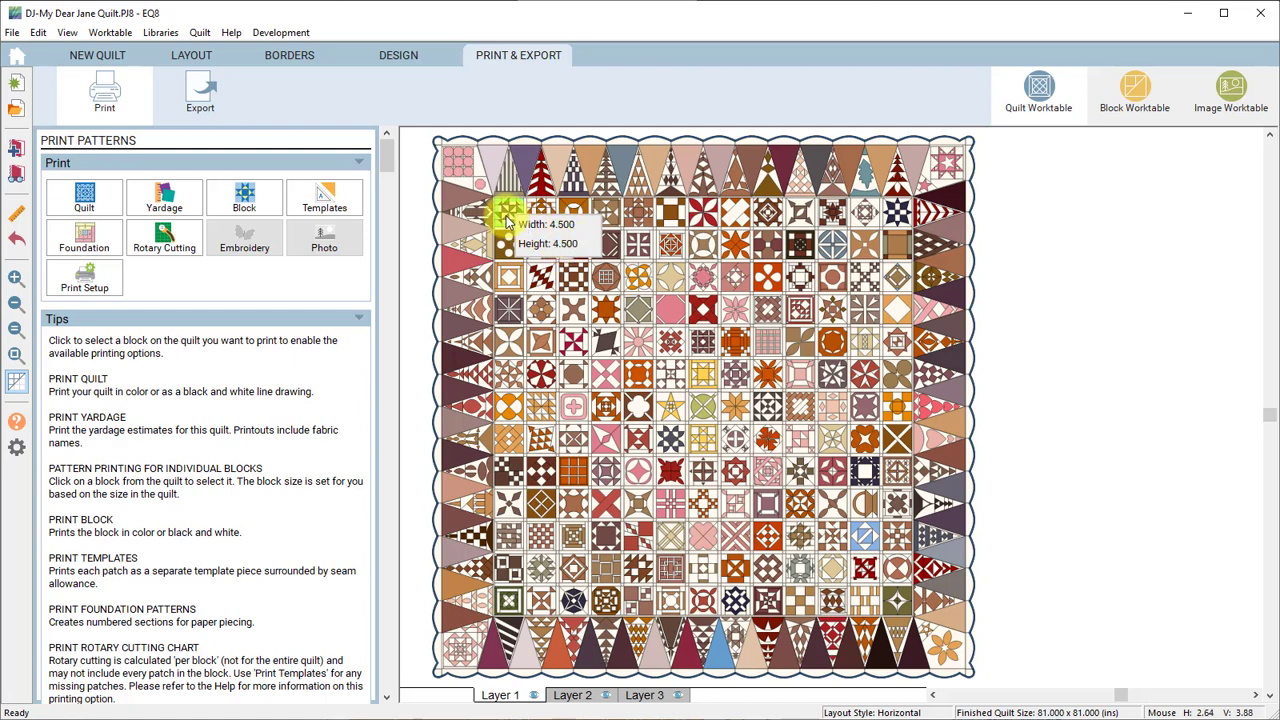
{"action": "mouse_move", "coordinate": [516, 222]}
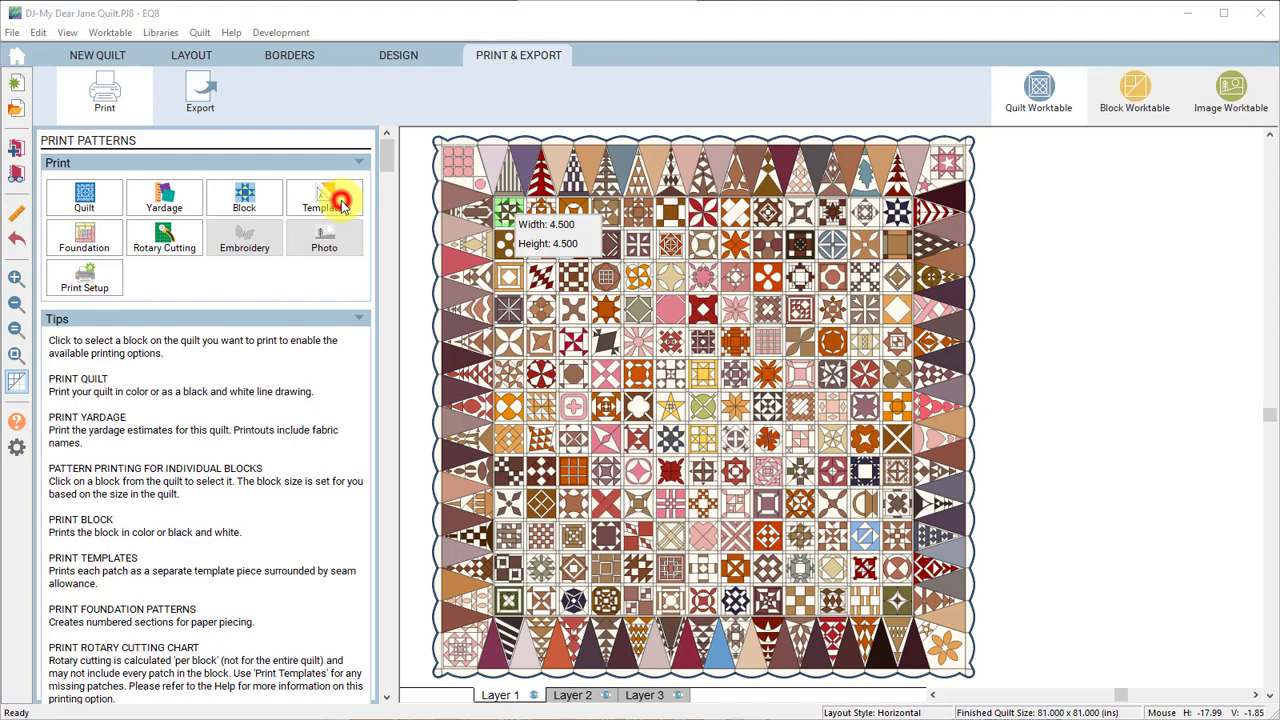
- Preview the templates with seam allowance for the A-1 Pinwheel Gone Awry block
{"action": "left_click", "coordinate": [324, 198]}
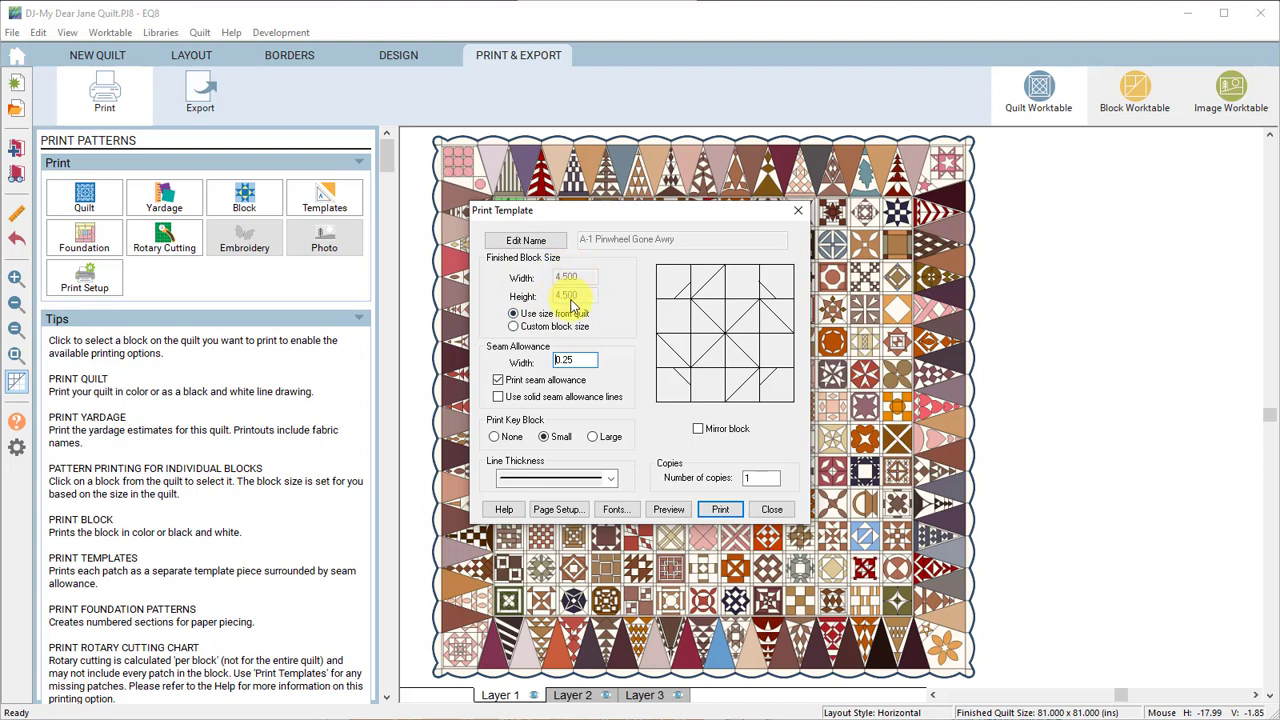
{"action": "left_click", "coordinate": [576, 360]}
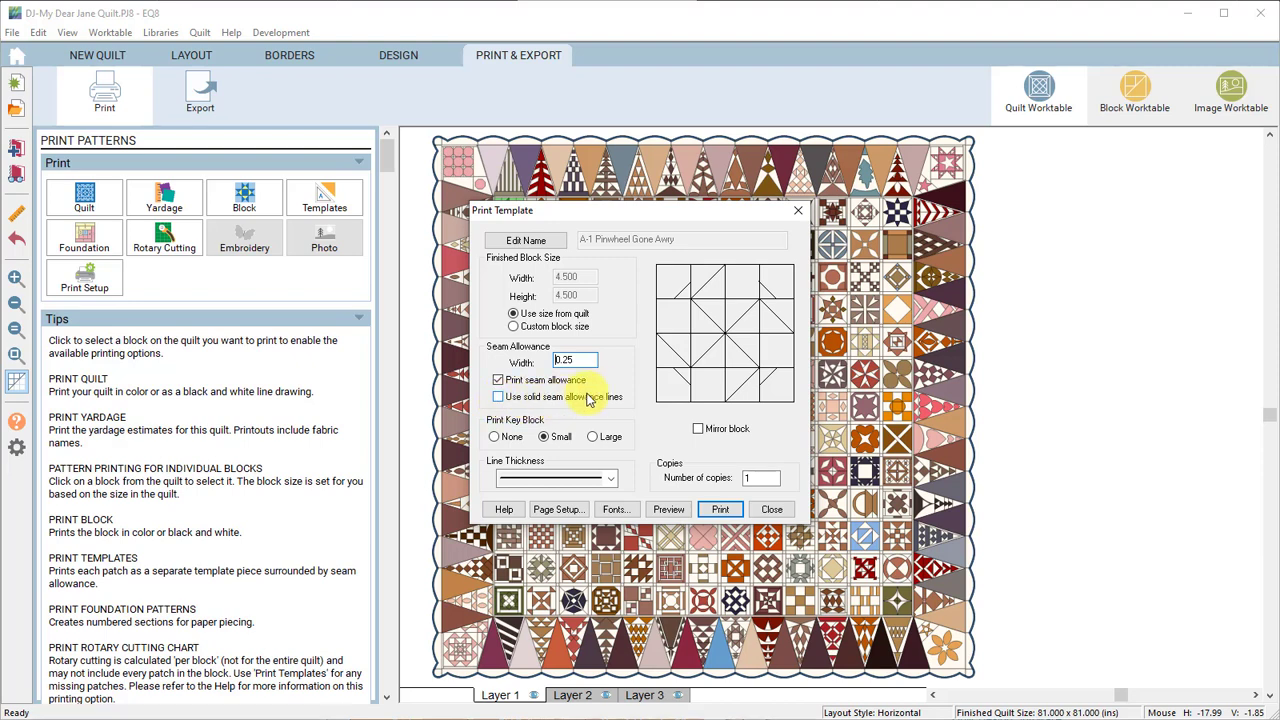
{"action": "mouse_move", "coordinate": [636, 392]}
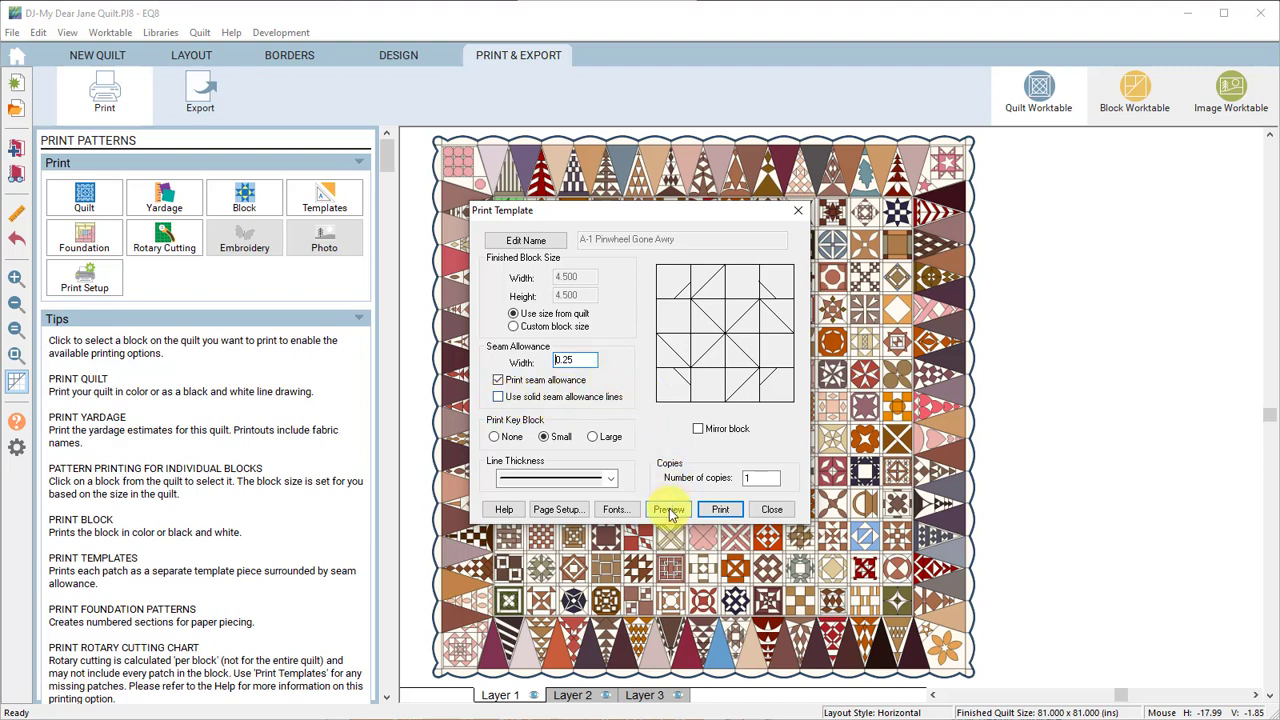
{"action": "left_click", "coordinate": [668, 510]}
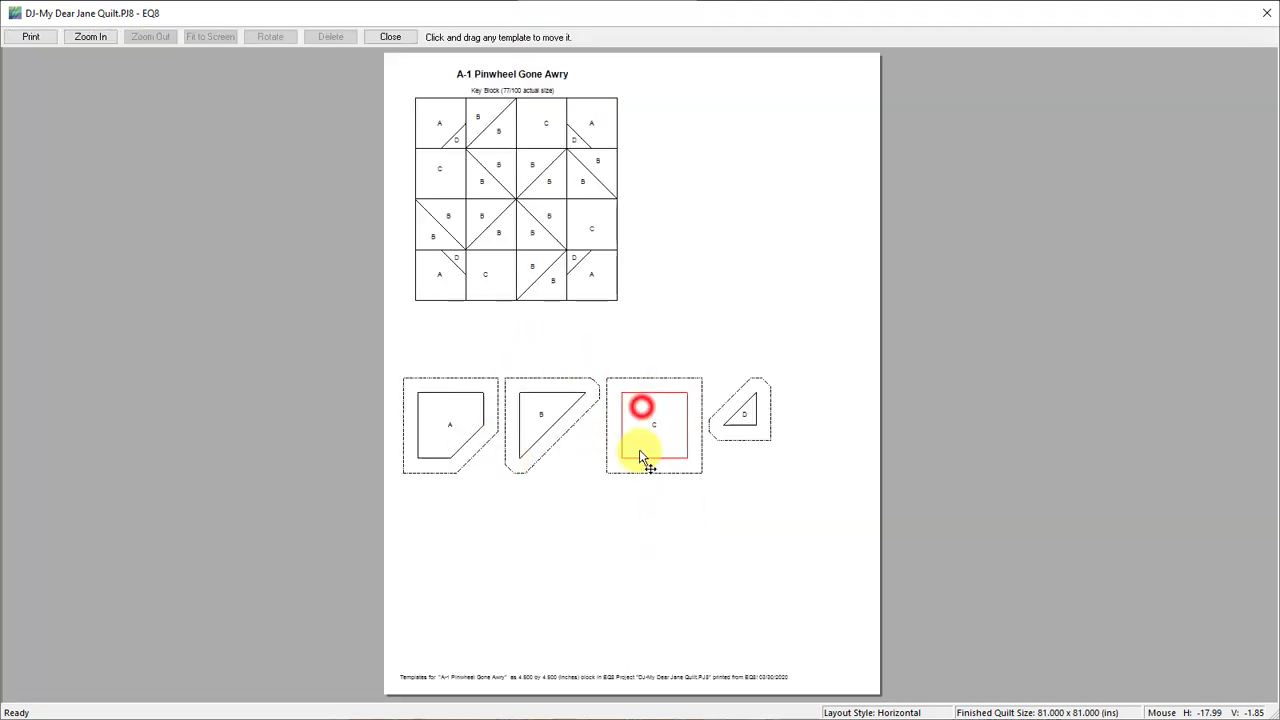
- Rearrange template C beside template A on the preview page, then close the preview
{"action": "left_click_drag", "start_coordinate": [652, 424], "coordinate": [722, 292]}
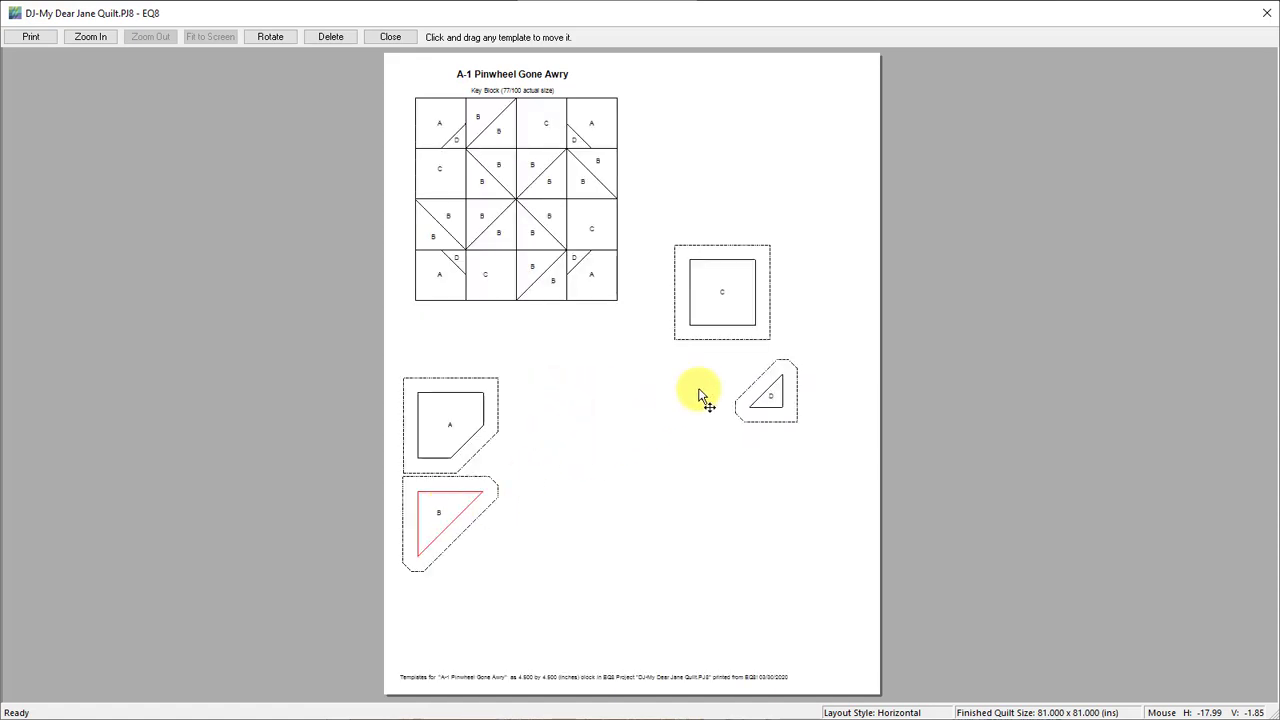
{"action": "left_click_drag", "start_coordinate": [722, 292], "coordinate": [570, 420]}
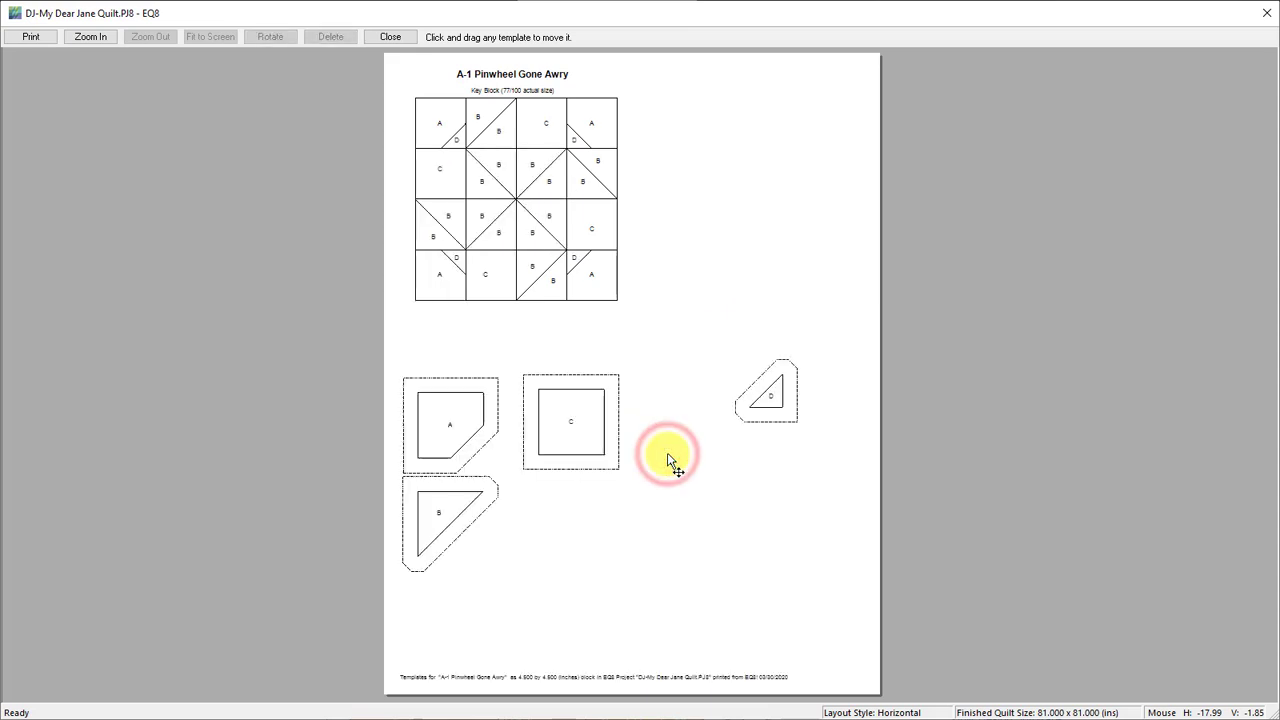
{"action": "mouse_move", "coordinate": [656, 444]}
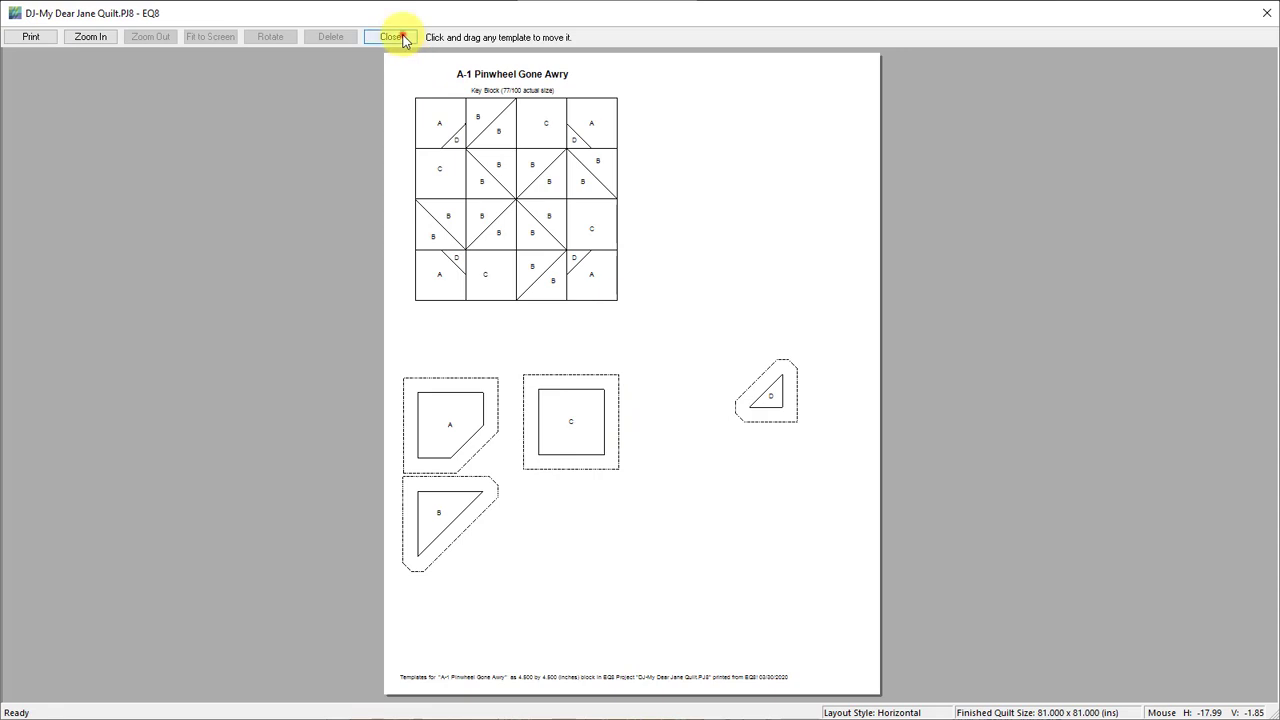
{"action": "left_click", "coordinate": [390, 36]}
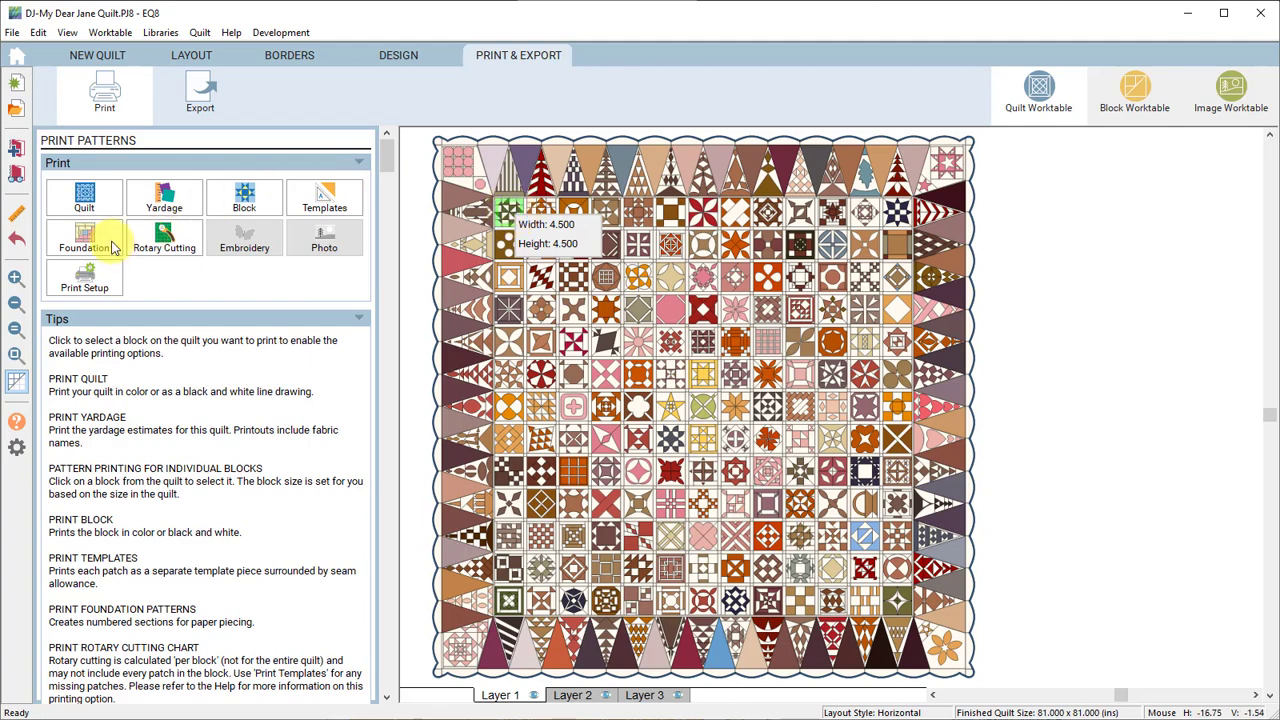
- Start the foundation pattern print and review its suggested section numbering A through F
{"action": "left_click", "coordinate": [84, 240]}
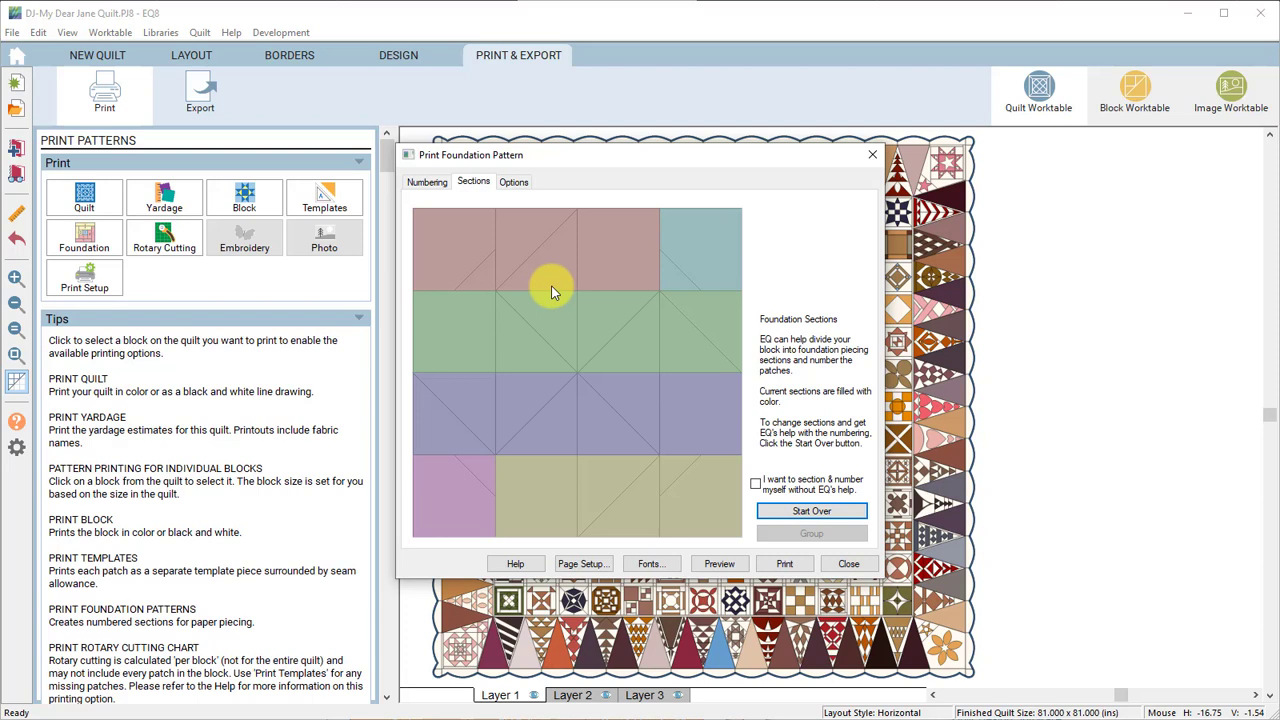
{"action": "mouse_move", "coordinate": [512, 372]}
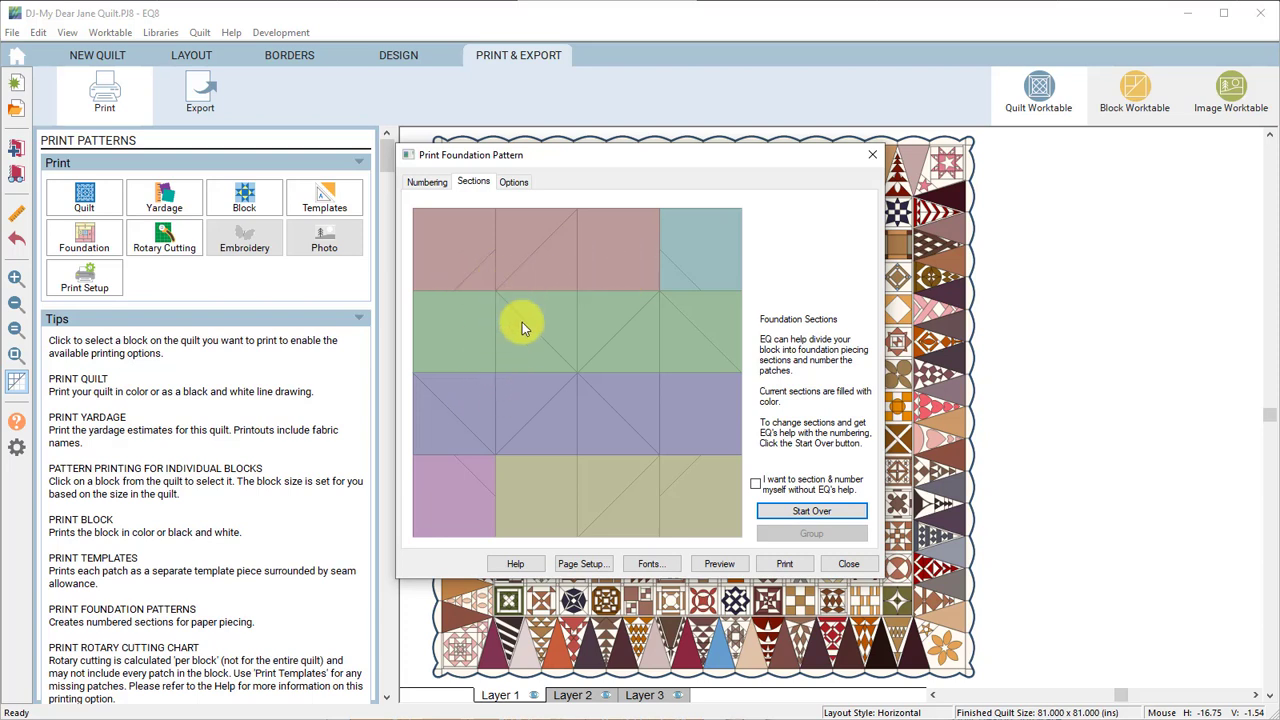
{"action": "mouse_move", "coordinate": [704, 362]}
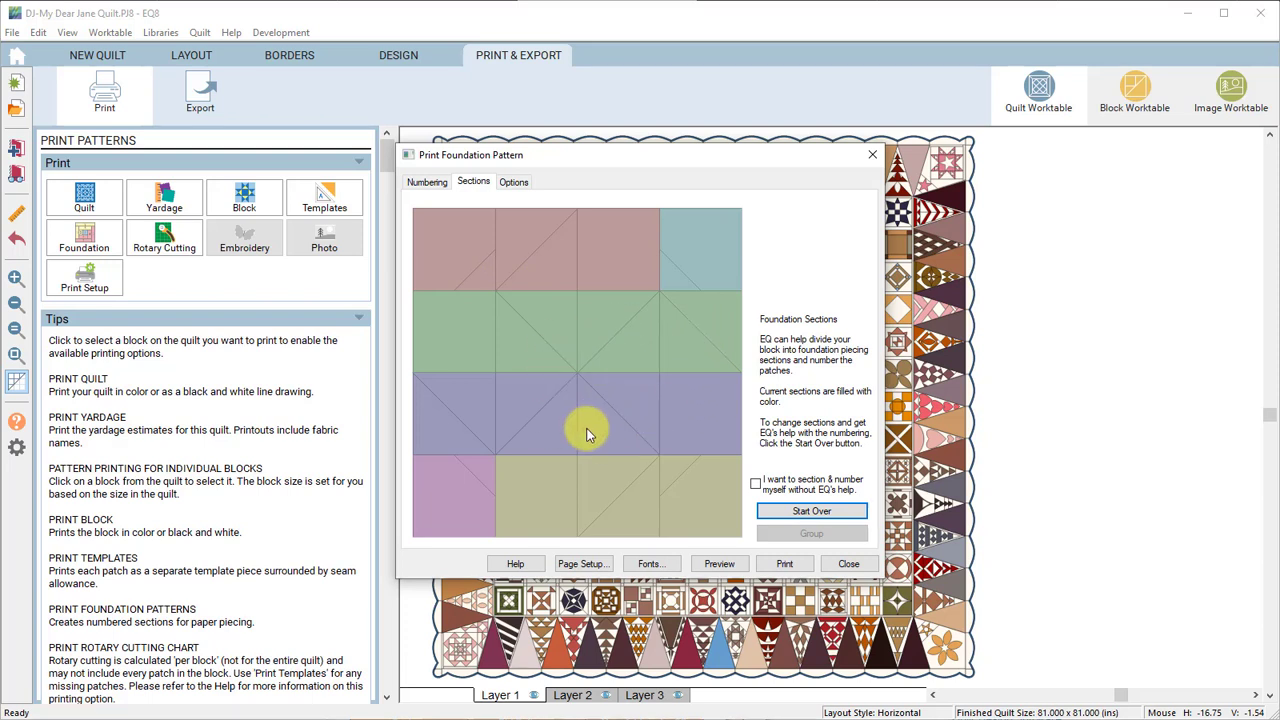
{"action": "mouse_move", "coordinate": [584, 370]}
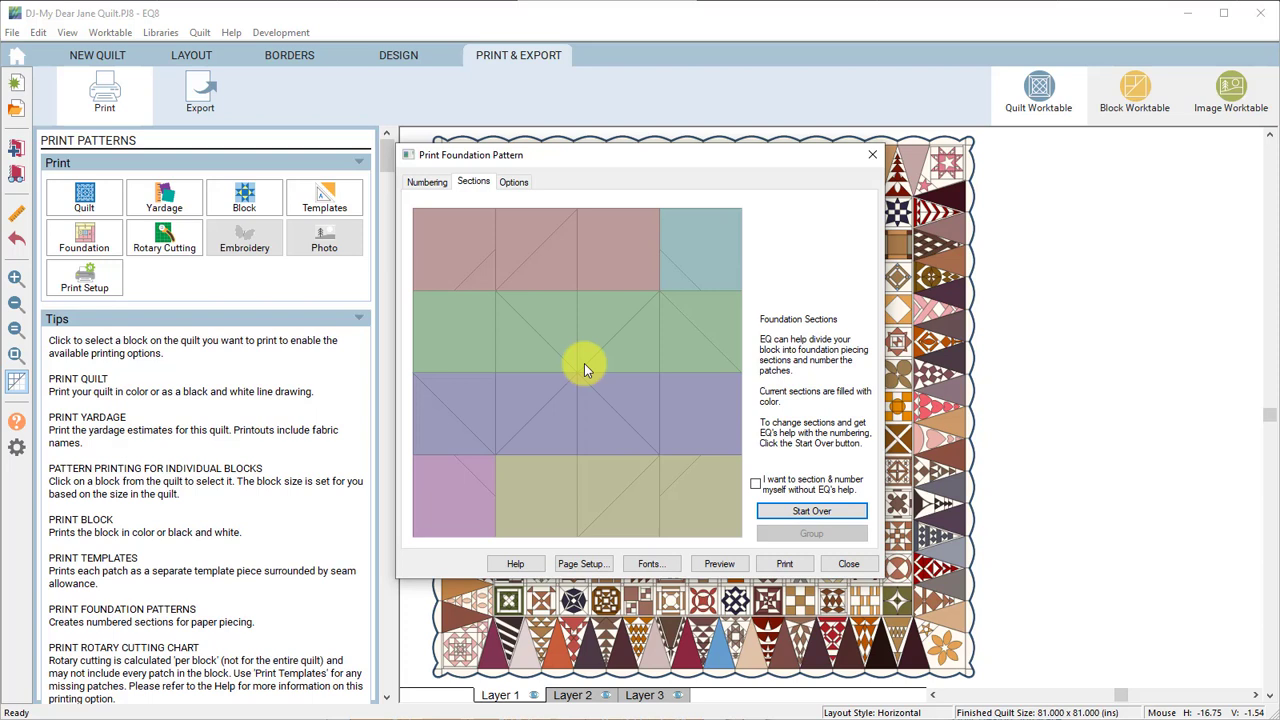
{"action": "mouse_move", "coordinate": [602, 364]}
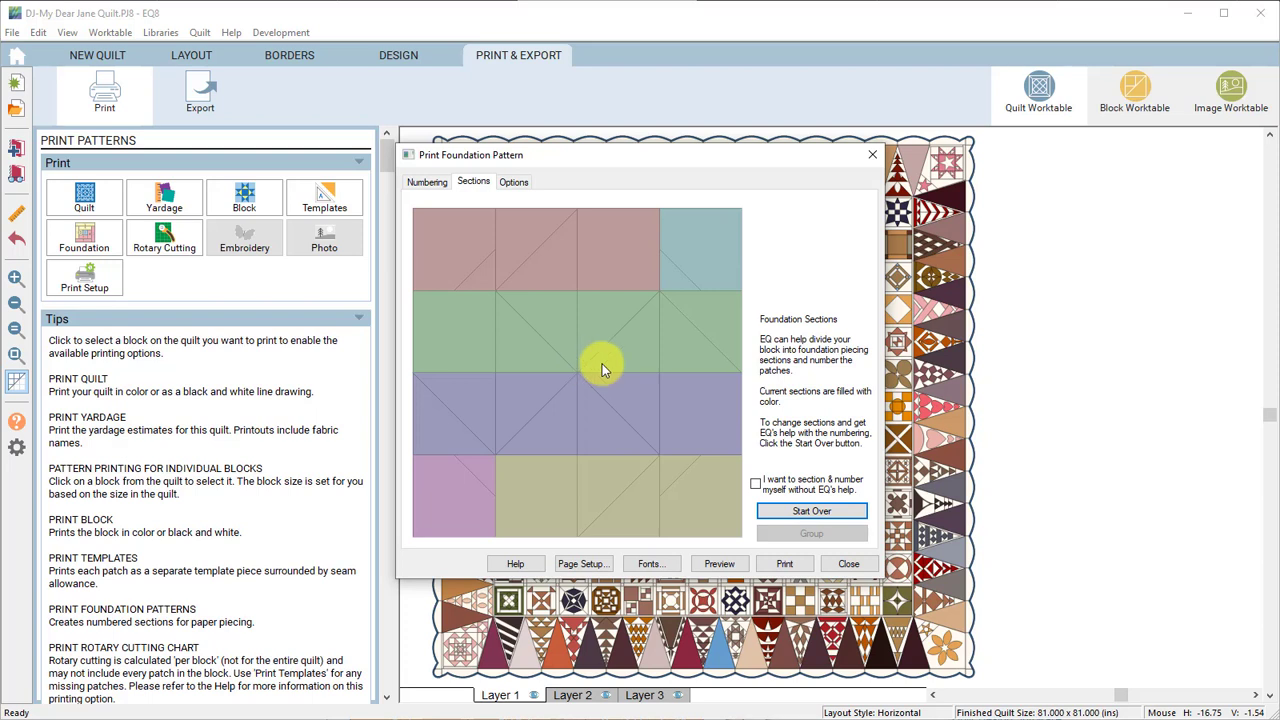
{"action": "mouse_move", "coordinate": [538, 310]}
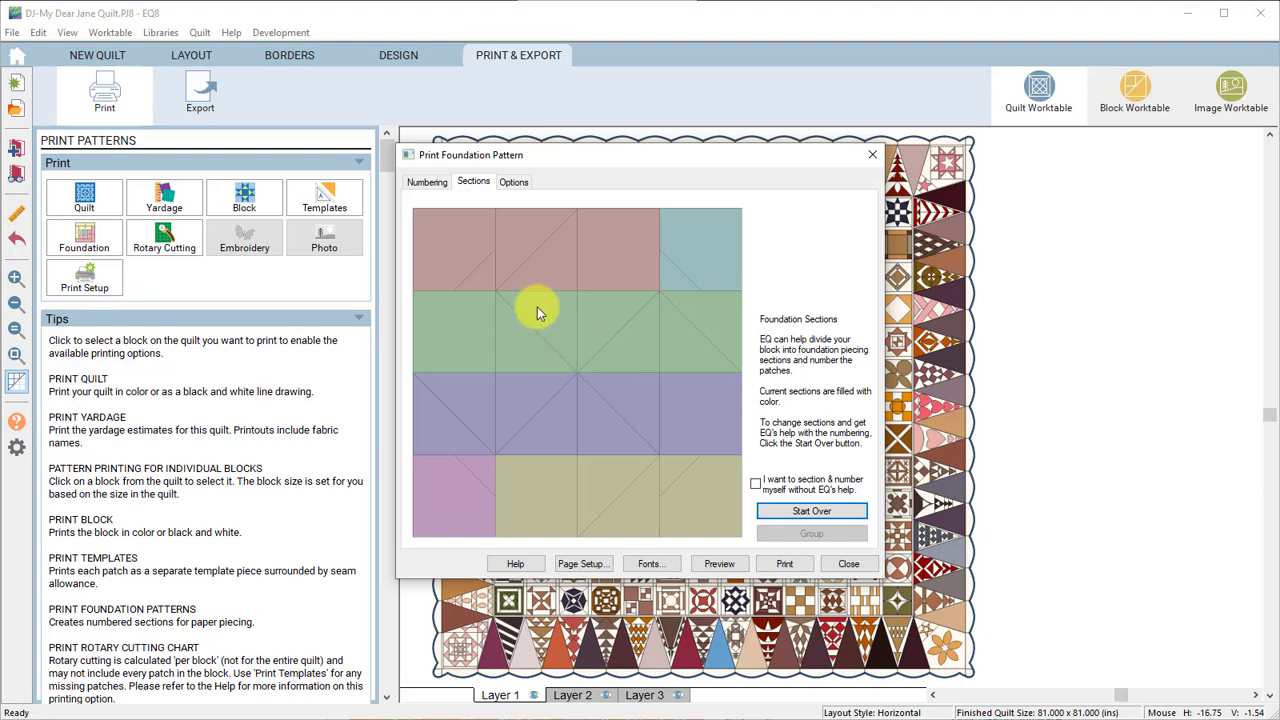
{"action": "left_click", "coordinate": [428, 182]}
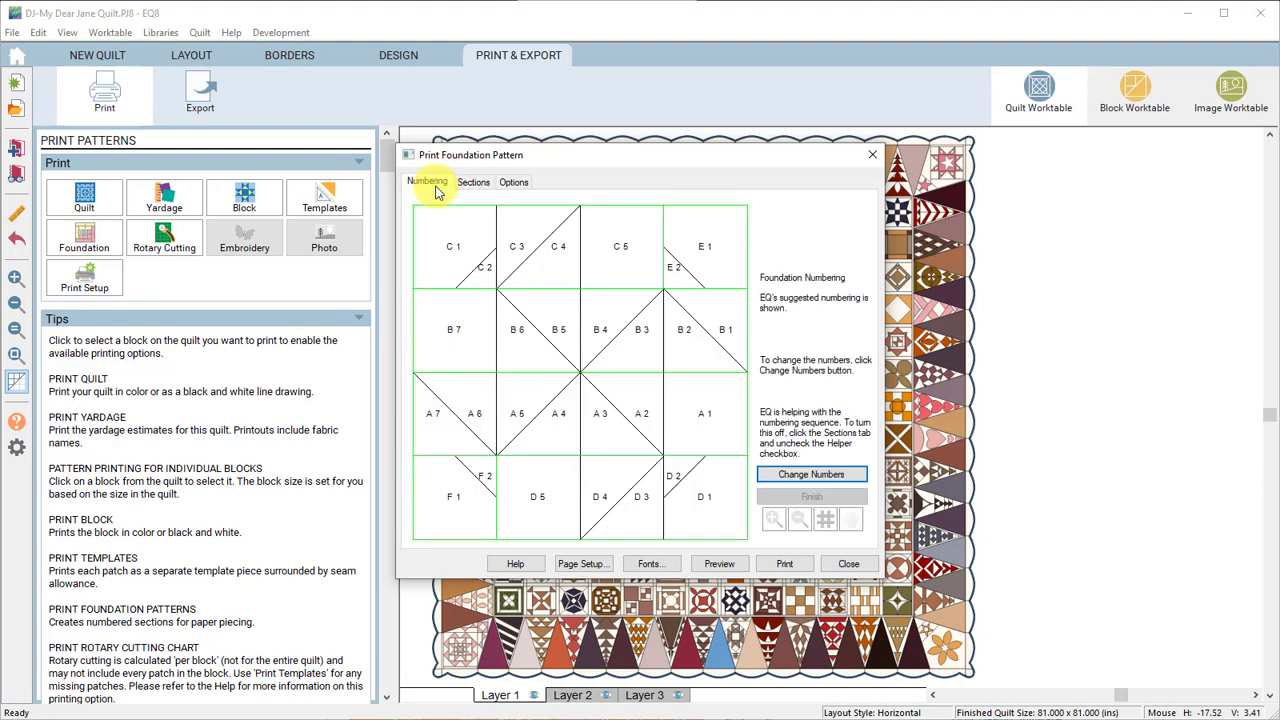
{"action": "mouse_move", "coordinate": [512, 186]}
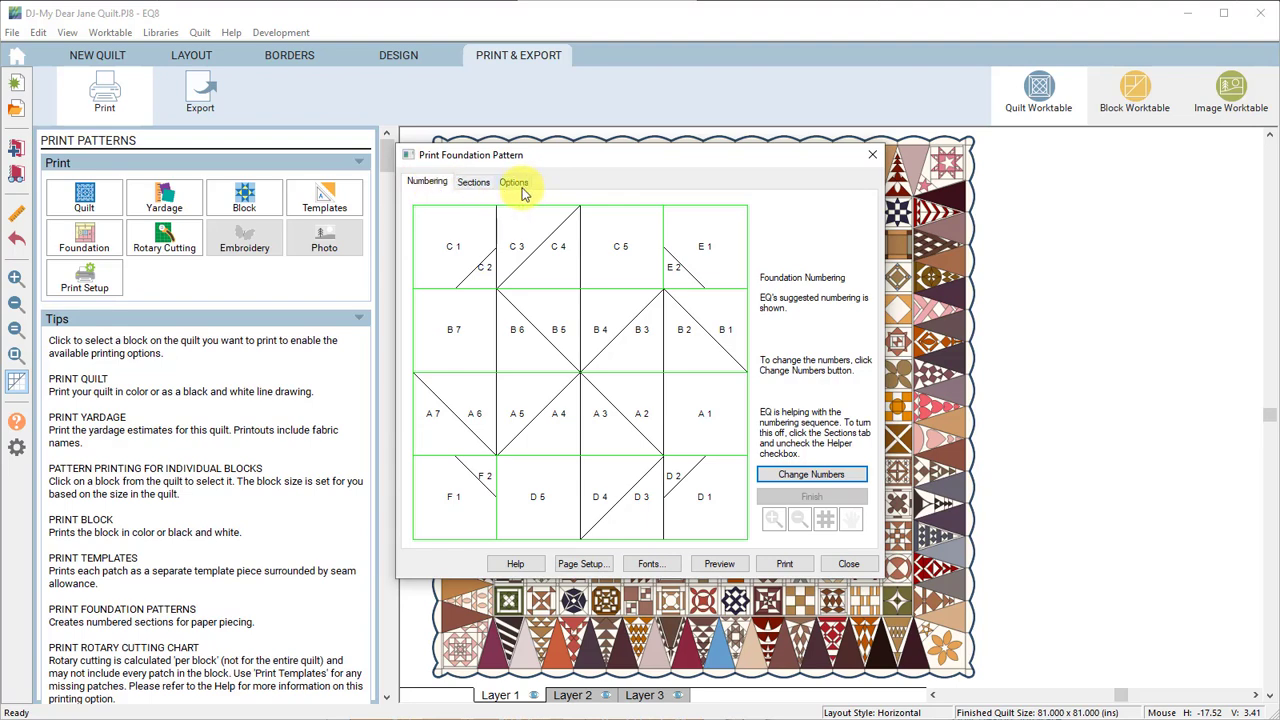
- Check the foundation pattern options and preview its numbered sections on the page
{"action": "left_click", "coordinate": [512, 182]}
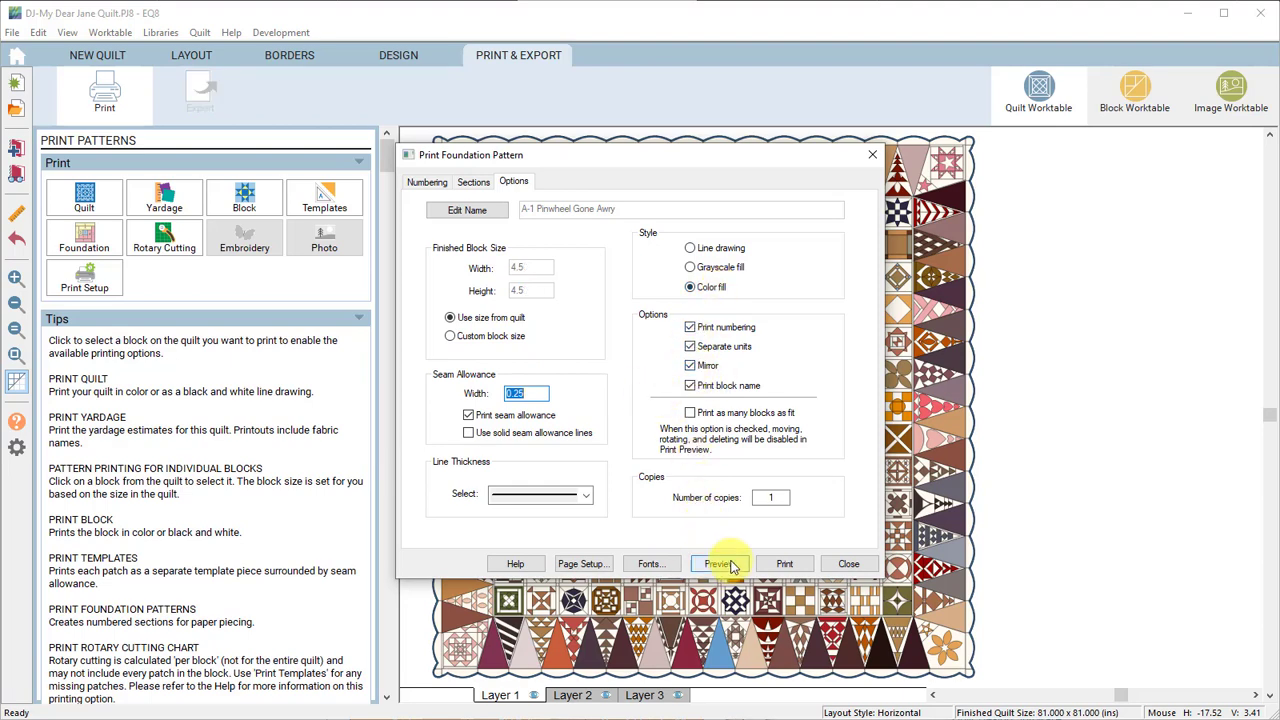
{"action": "left_click", "coordinate": [718, 564]}
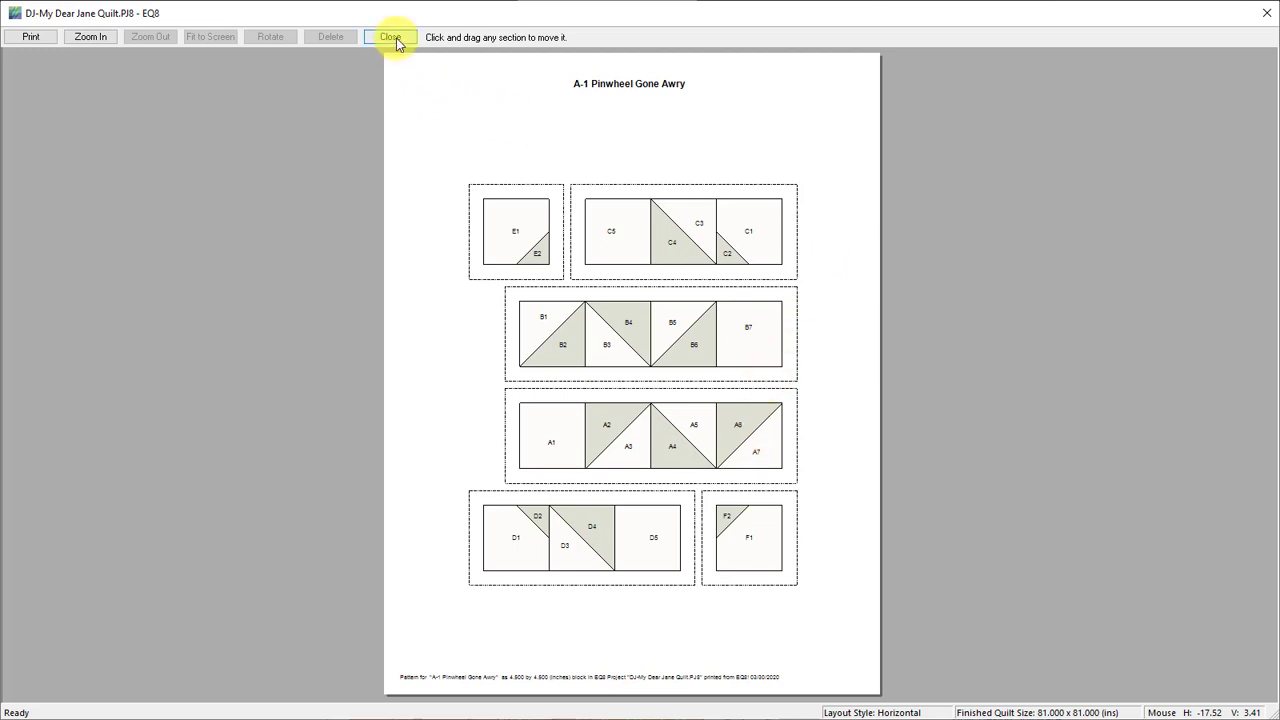
- Close the foundation preview and select the top-left A-1 block of the quilt
{"action": "left_click", "coordinate": [392, 36]}
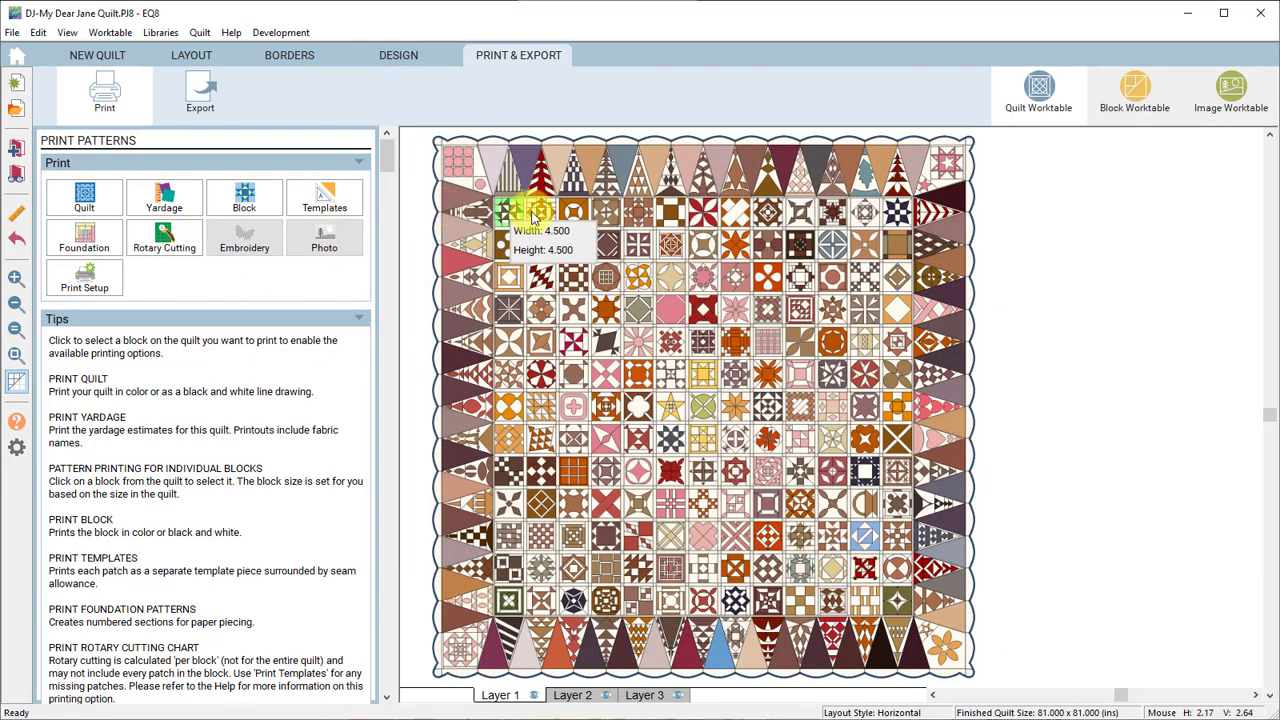
{"action": "left_click", "coordinate": [164, 238]}
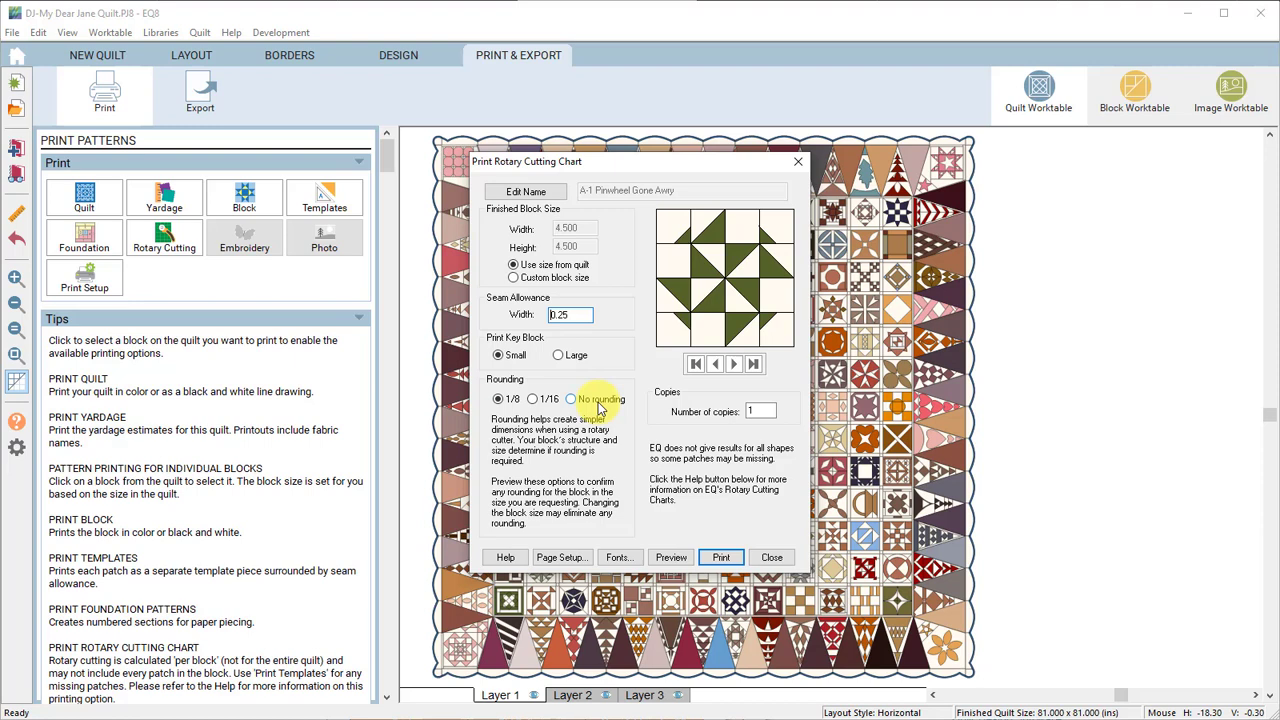
- Preview the A-1 rotary cutting chart with sizes rounded to the nearest 1/8 inch
{"action": "left_click", "coordinate": [498, 400]}
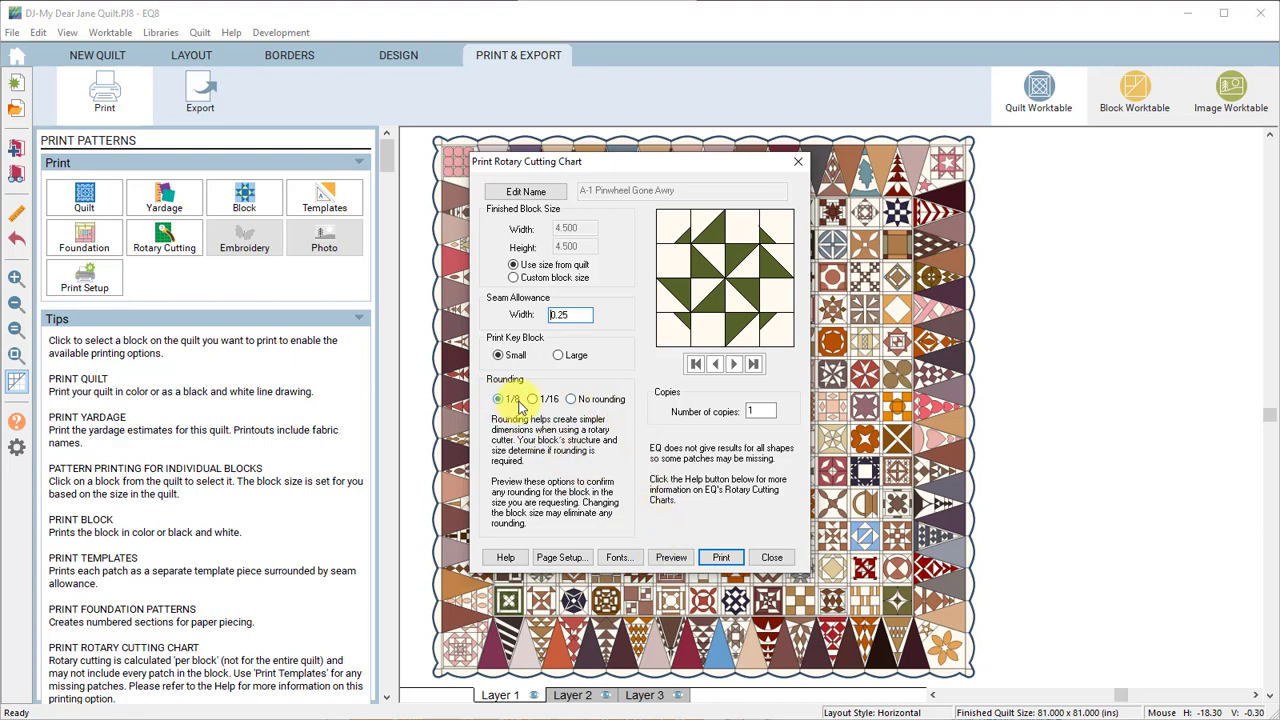
{"action": "left_click", "coordinate": [670, 556]}
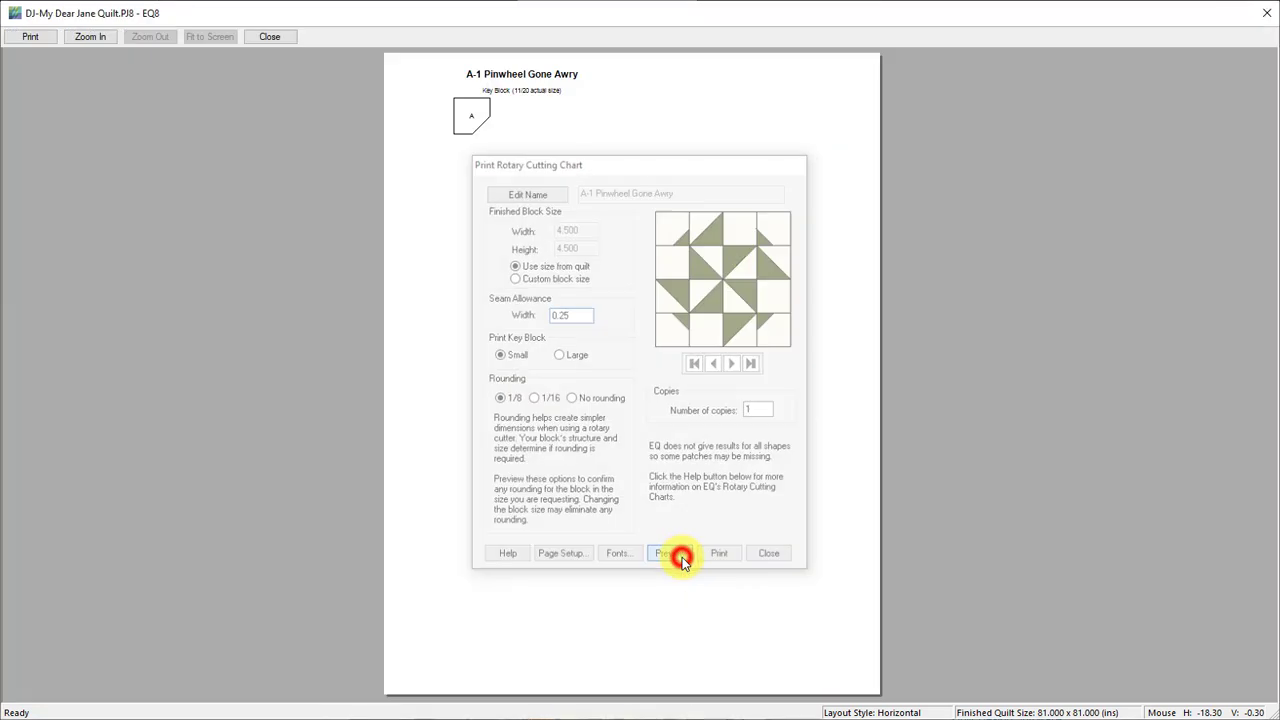
- Zoom into the 1/8-rounded cutting chart preview to inspect patches B, C and D
{"action": "left_click", "coordinate": [664, 552]}
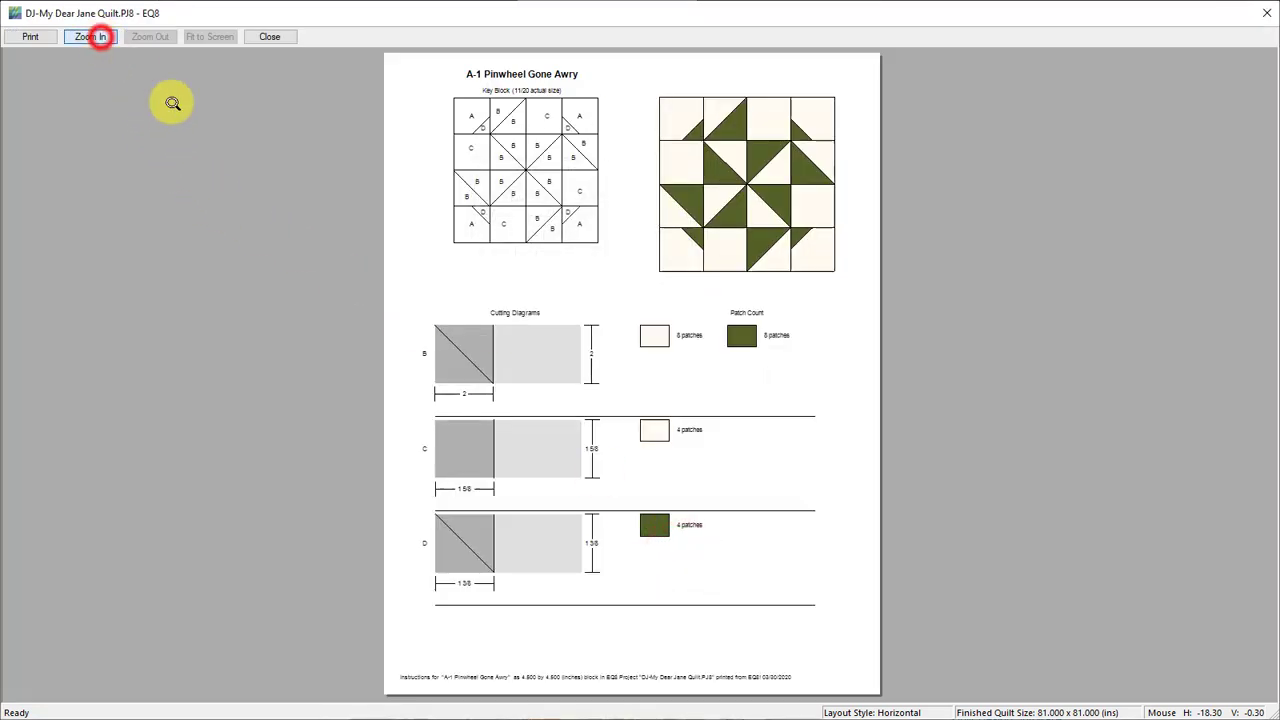
{"action": "left_click", "coordinate": [90, 36]}
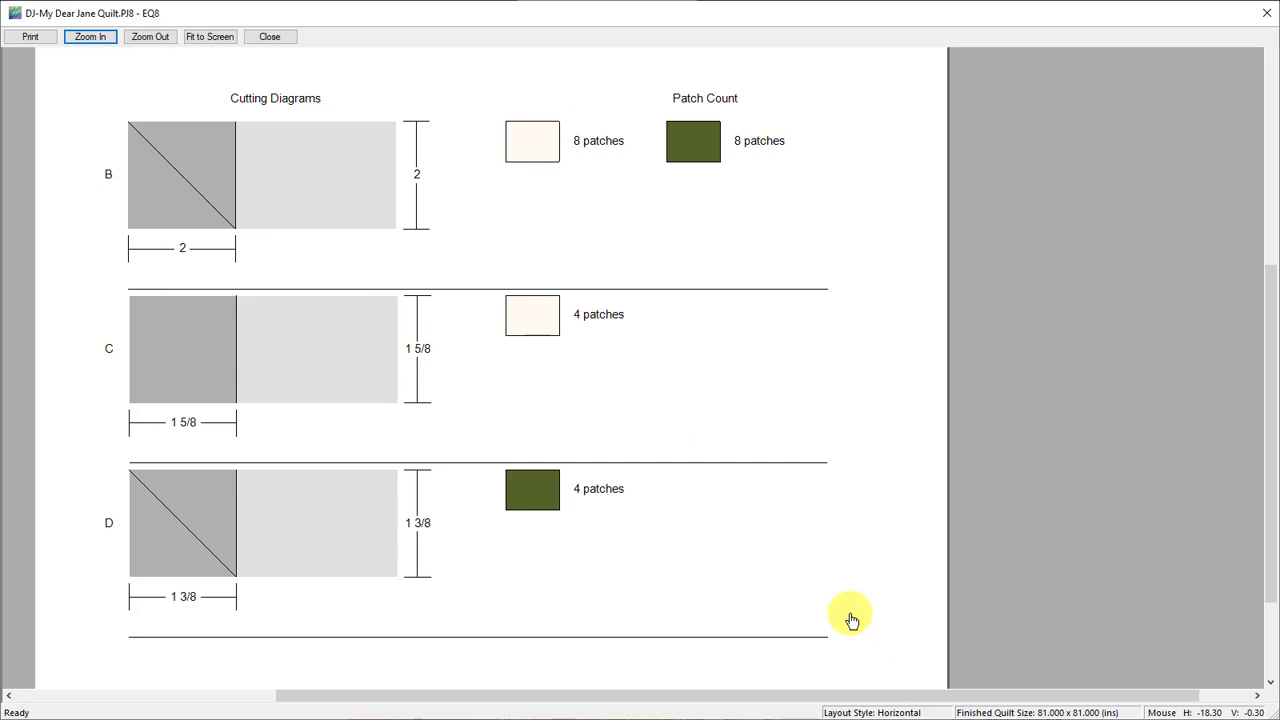
{"action": "mouse_move", "coordinate": [244, 236]}
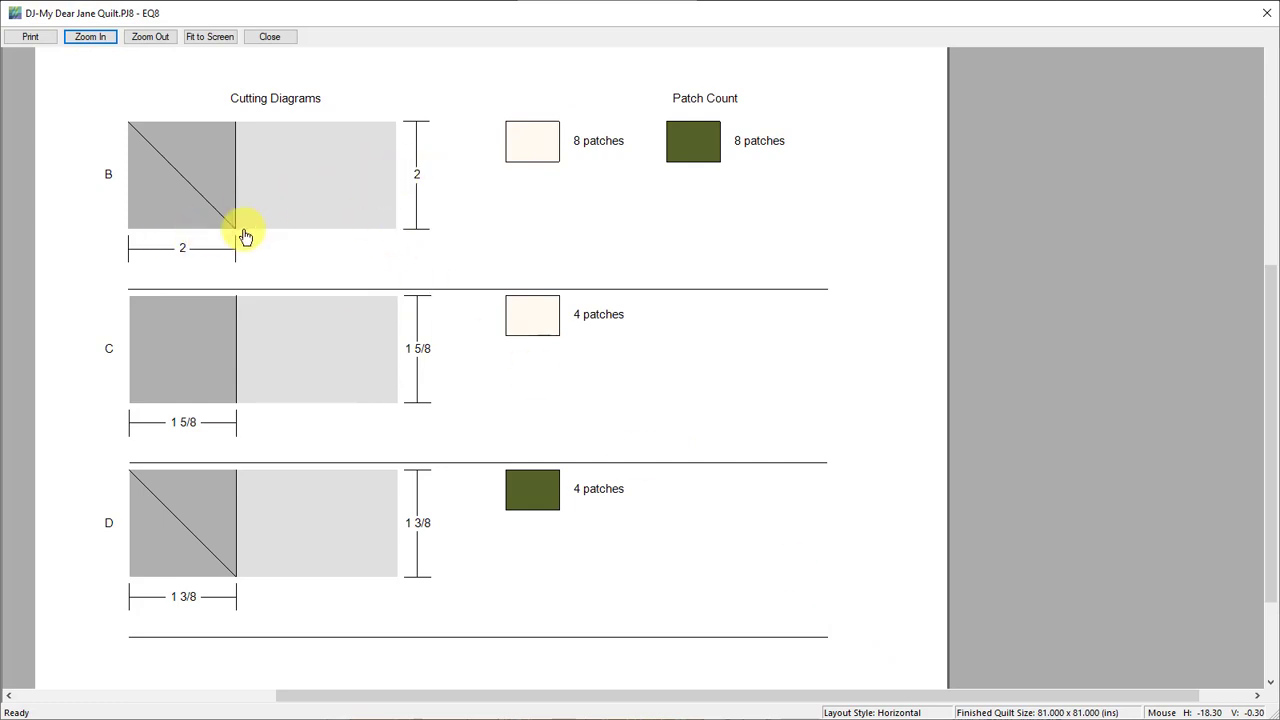
{"action": "mouse_move", "coordinate": [172, 182]}
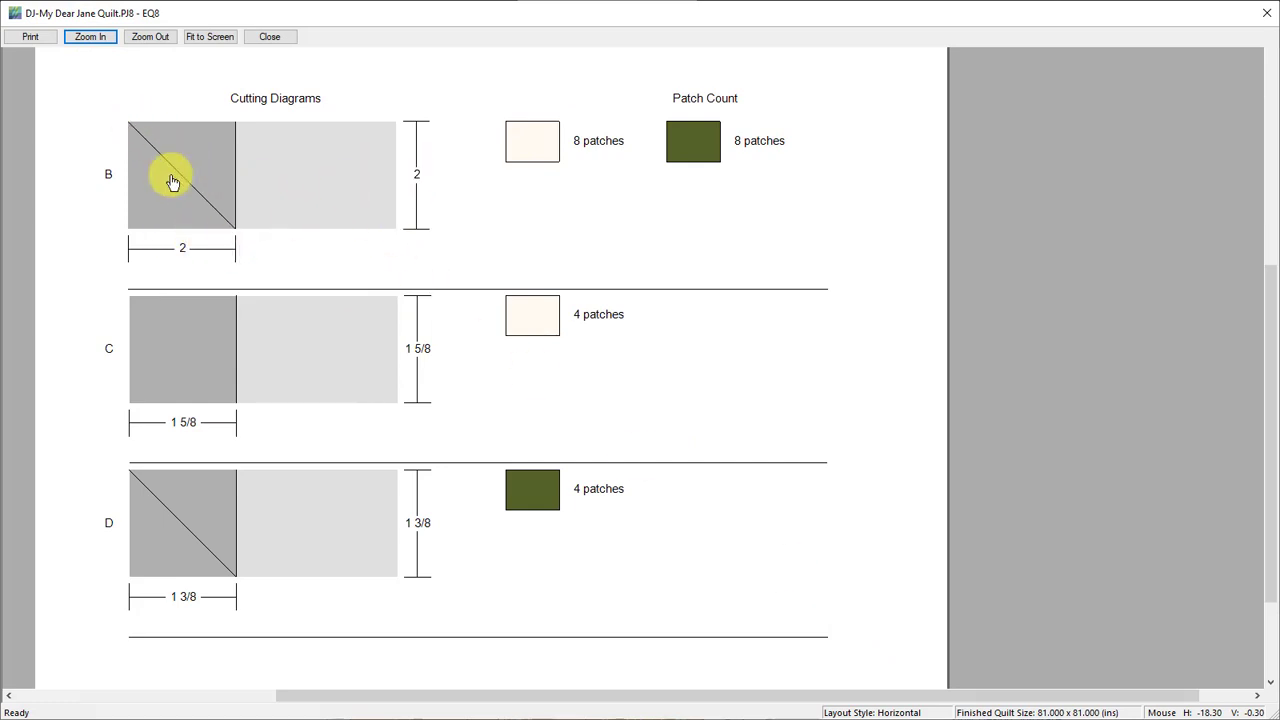
{"action": "mouse_move", "coordinate": [228, 414]}
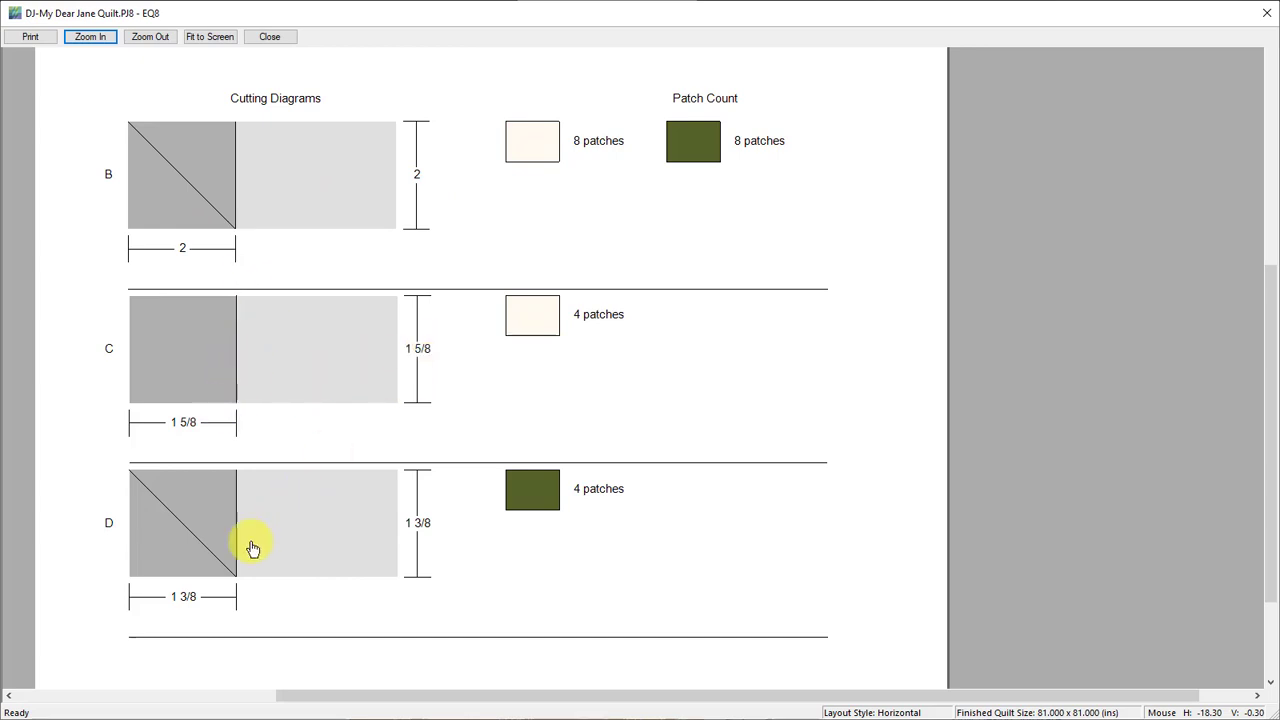
{"action": "mouse_move", "coordinate": [256, 544]}
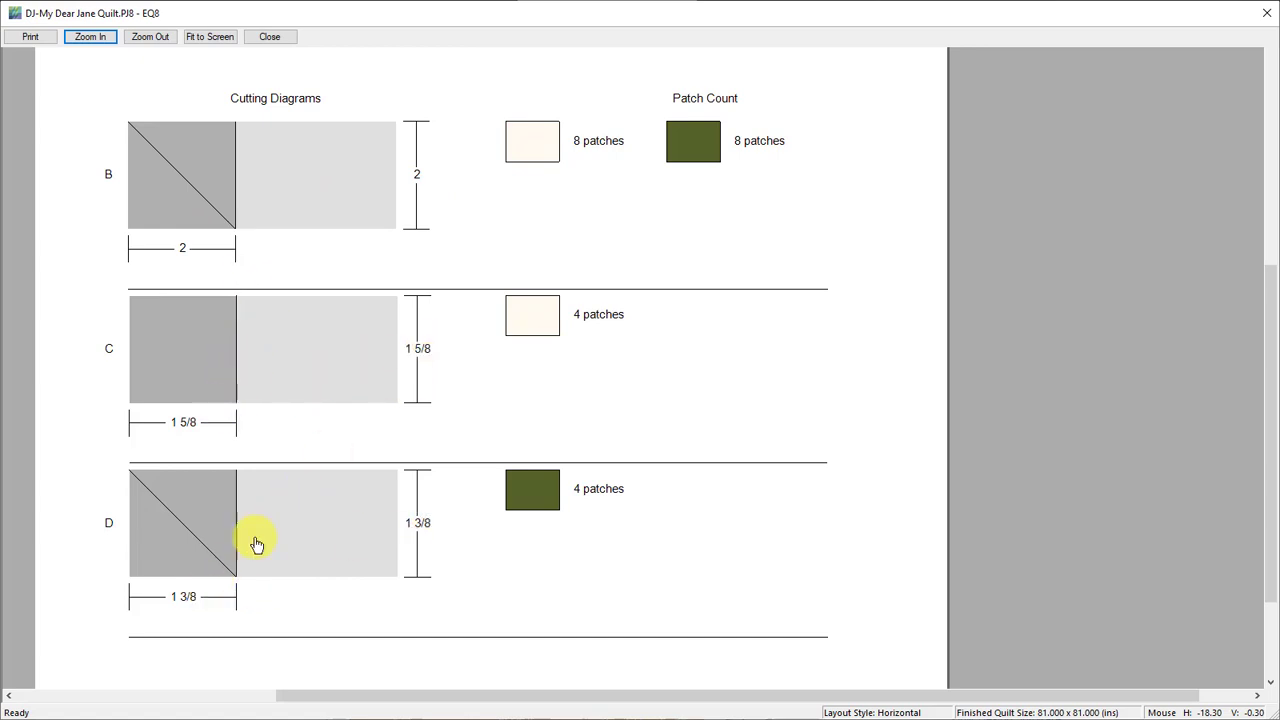
{"action": "mouse_move", "coordinate": [292, 248]}
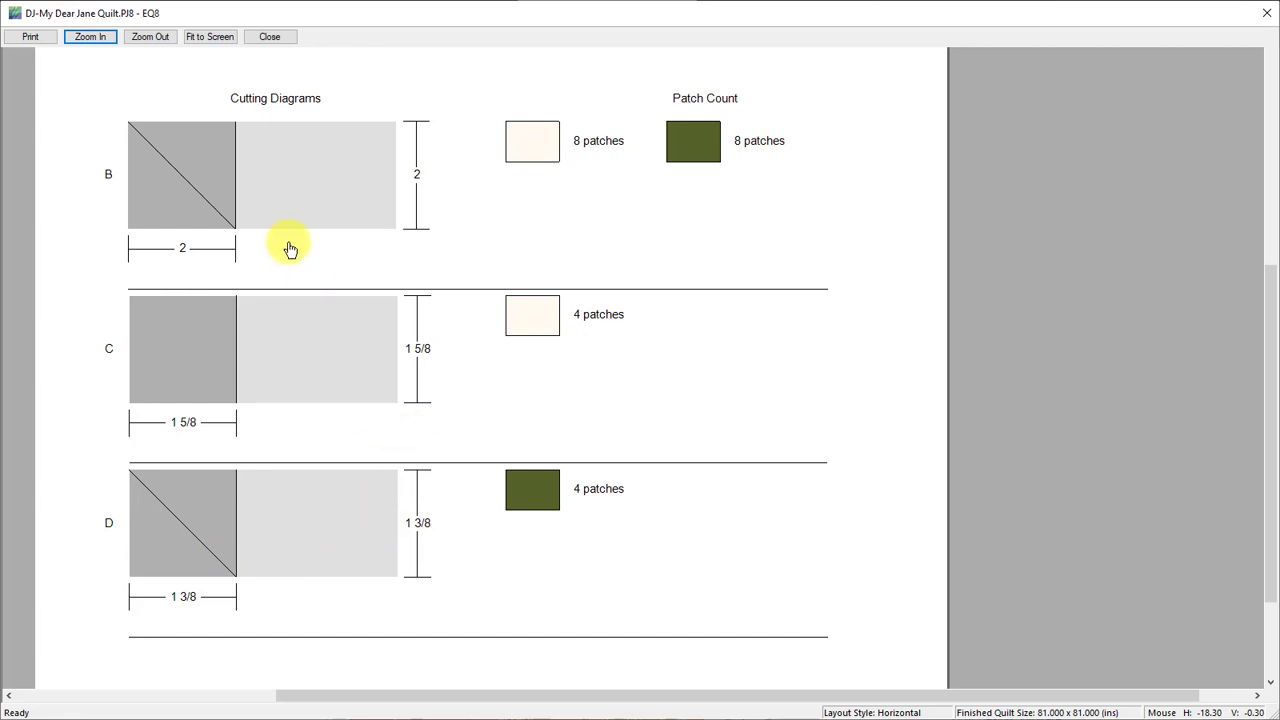
{"action": "mouse_move", "coordinate": [188, 424]}
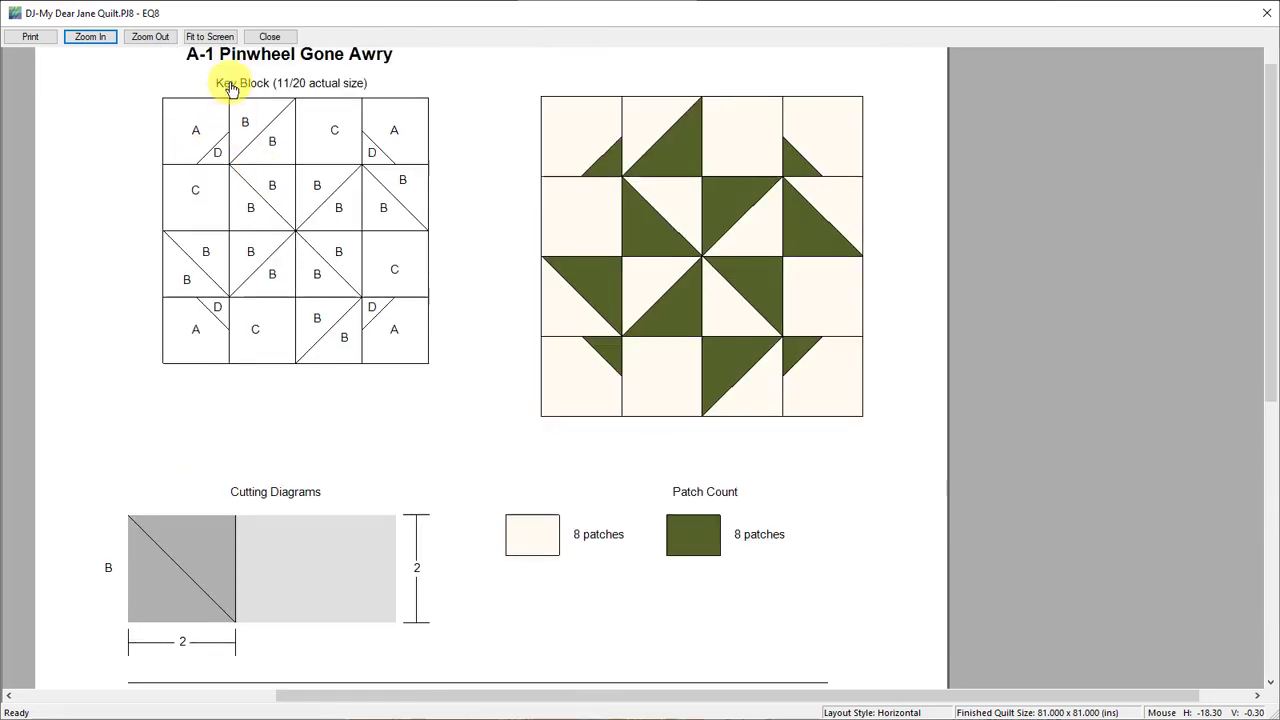
{"action": "mouse_move", "coordinate": [214, 324]}
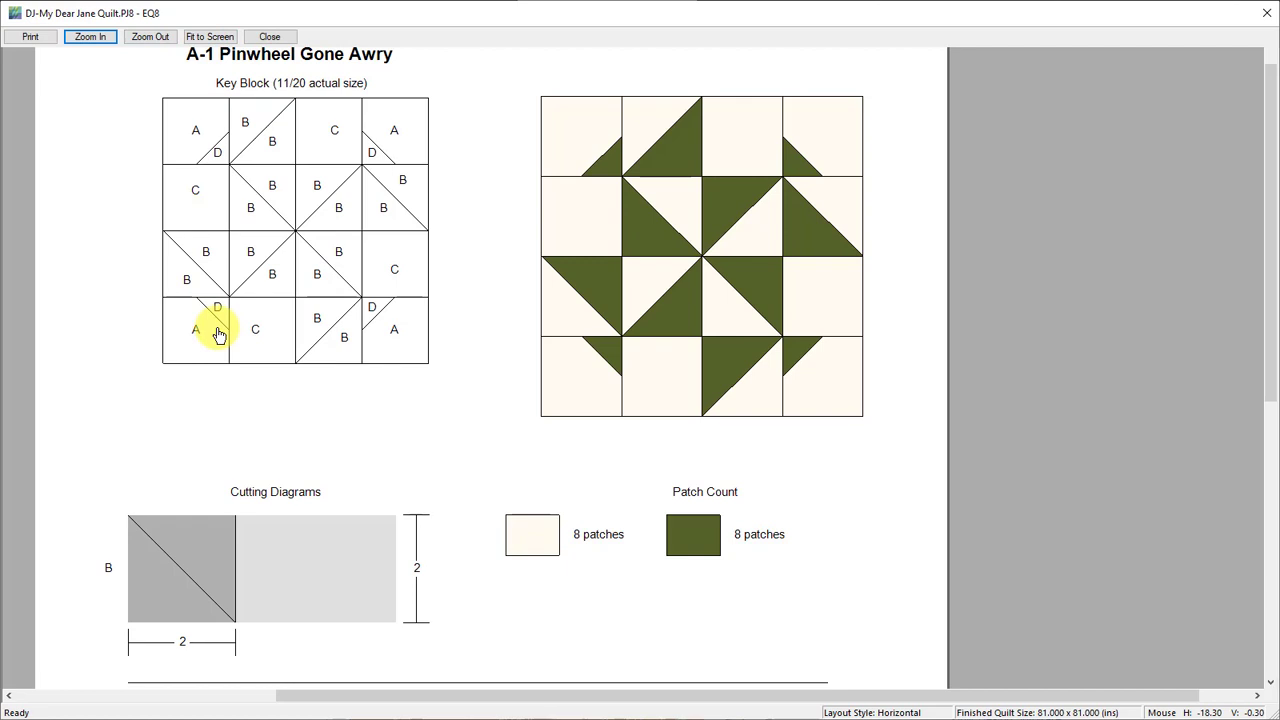
{"action": "mouse_move", "coordinate": [236, 348]}
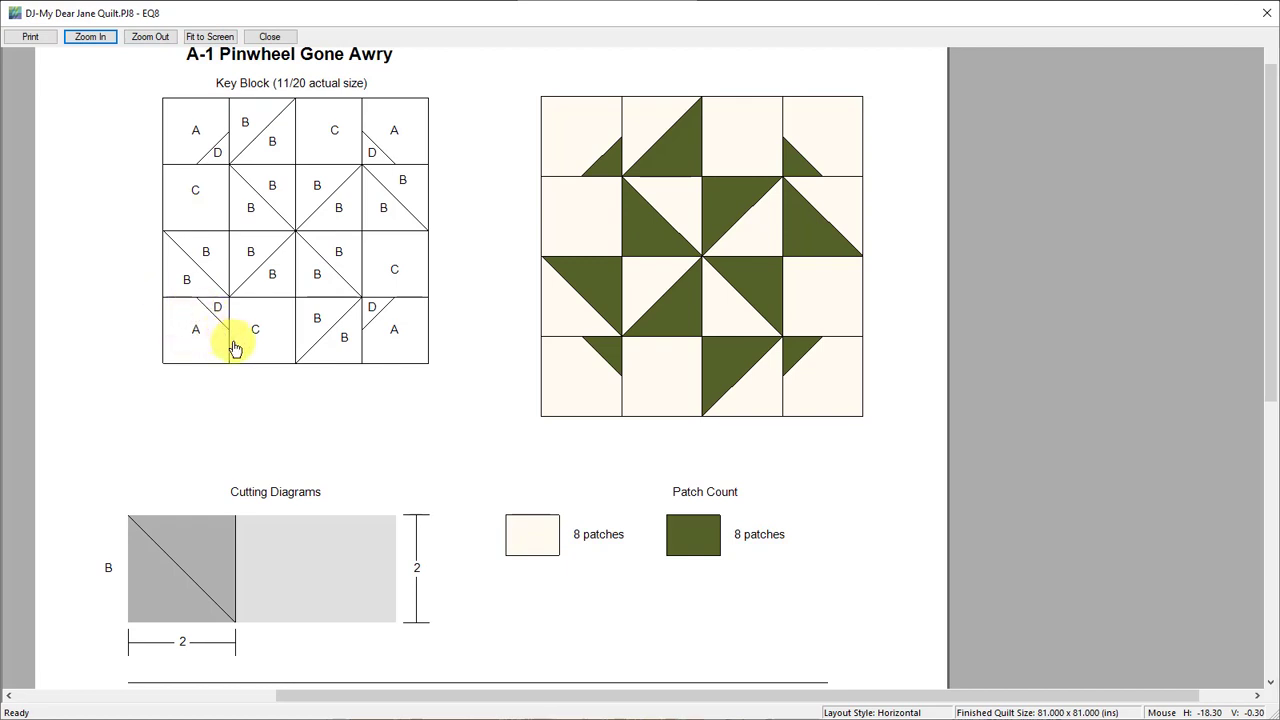
{"action": "mouse_move", "coordinate": [190, 316]}
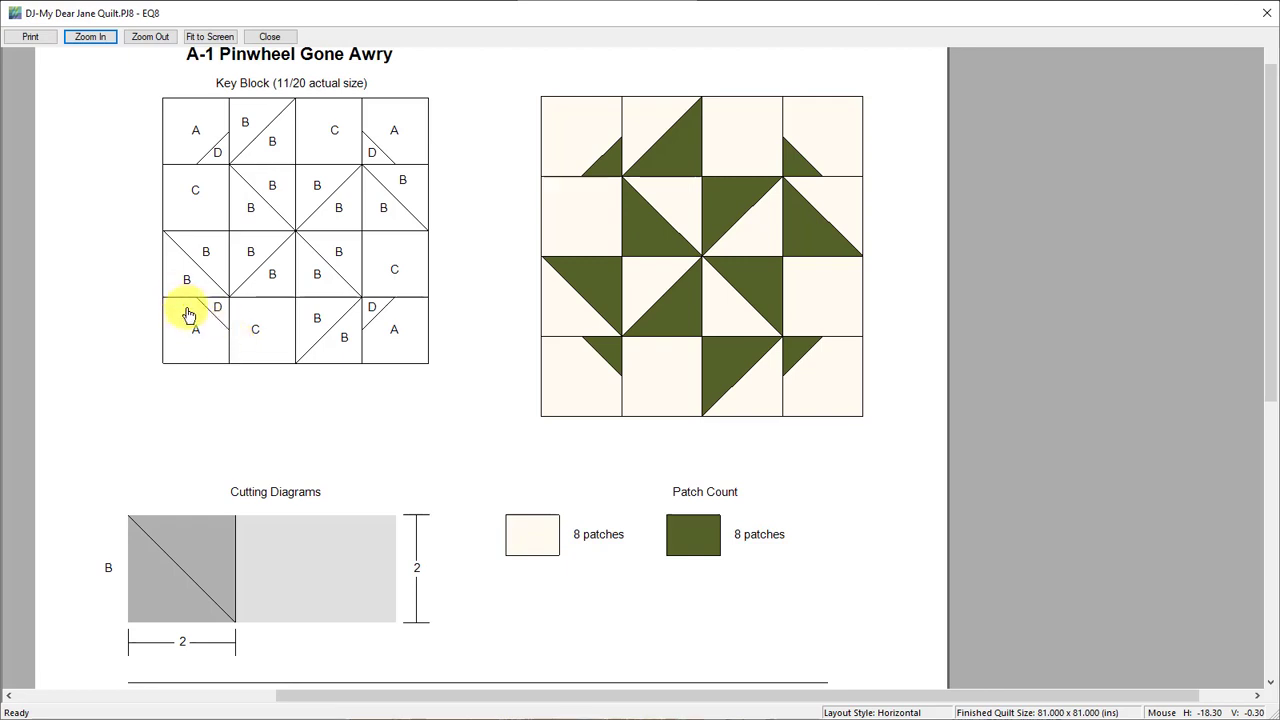
{"action": "mouse_move", "coordinate": [260, 492]}
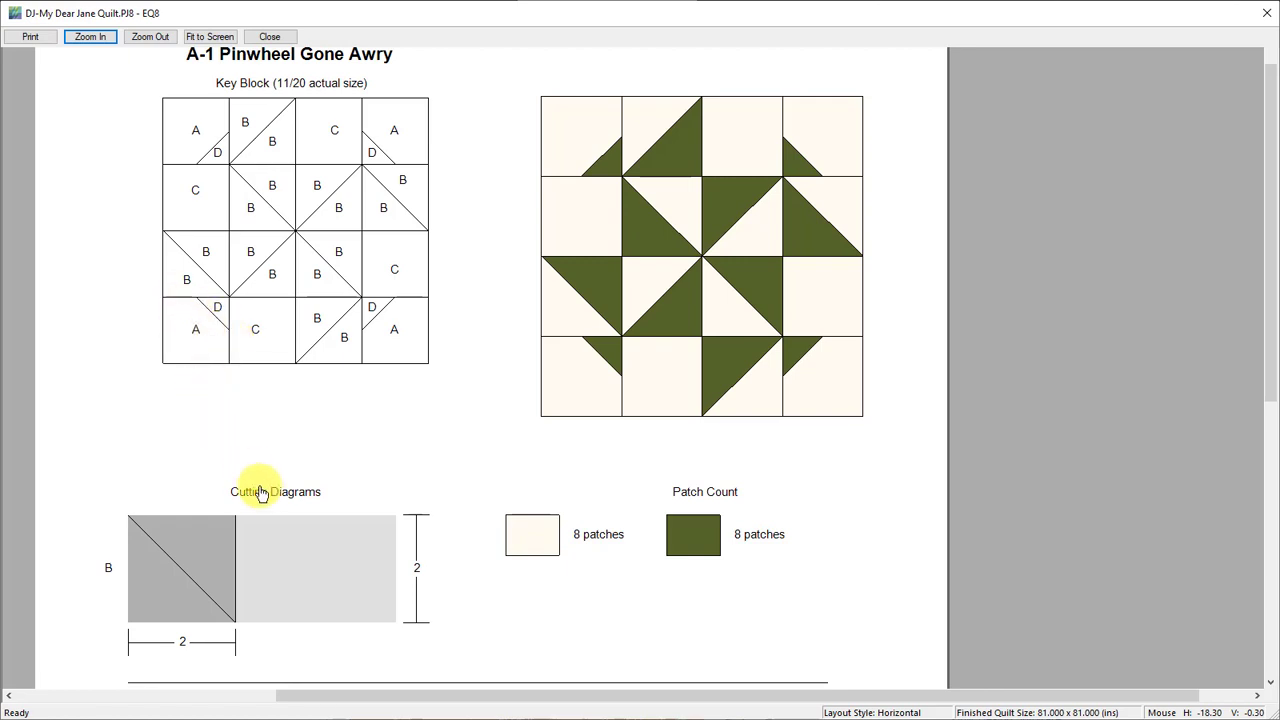
{"action": "scroll", "scroll_direction": "down", "scroll_amount": 3}
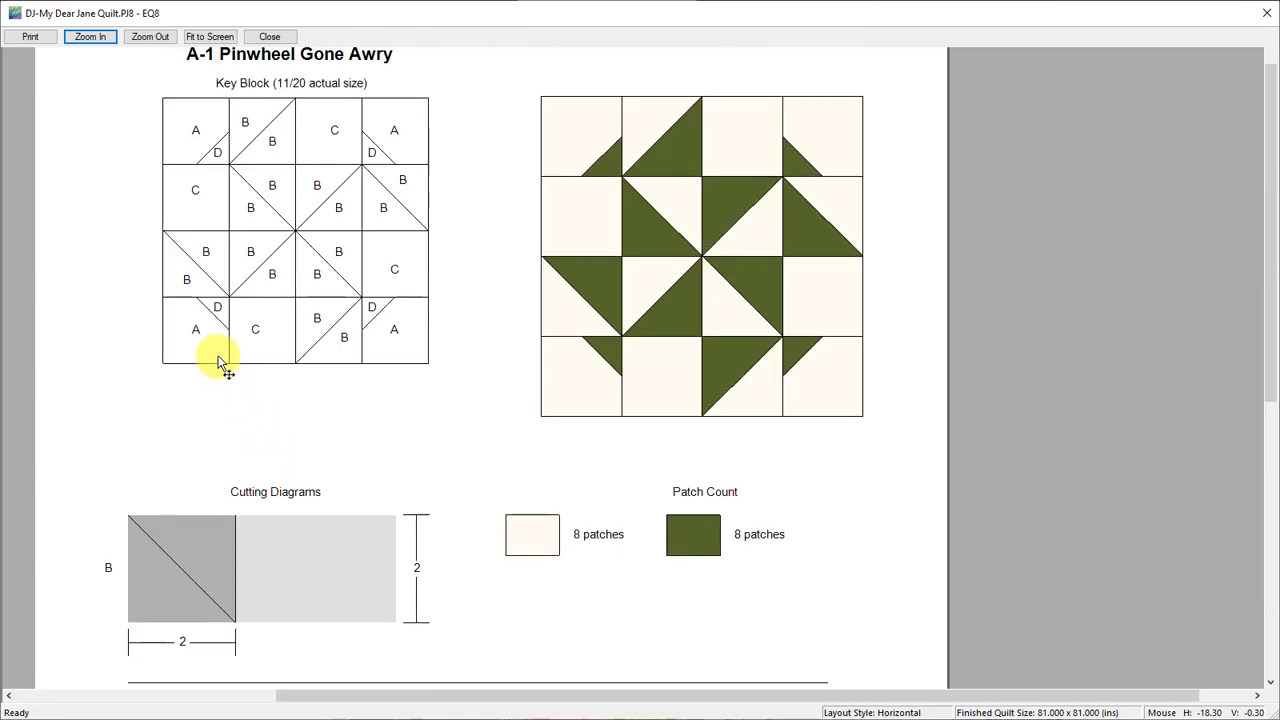
{"action": "mouse_move", "coordinate": [200, 336]}
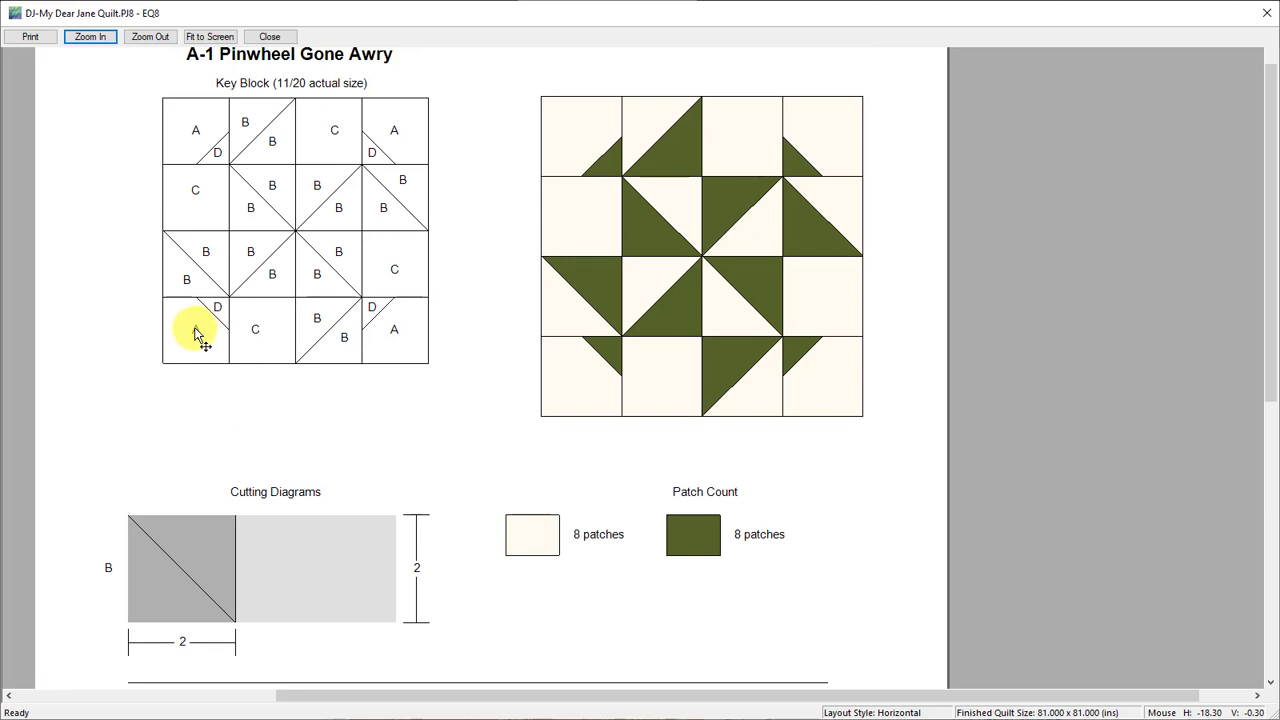
{"action": "mouse_move", "coordinate": [270, 130]}
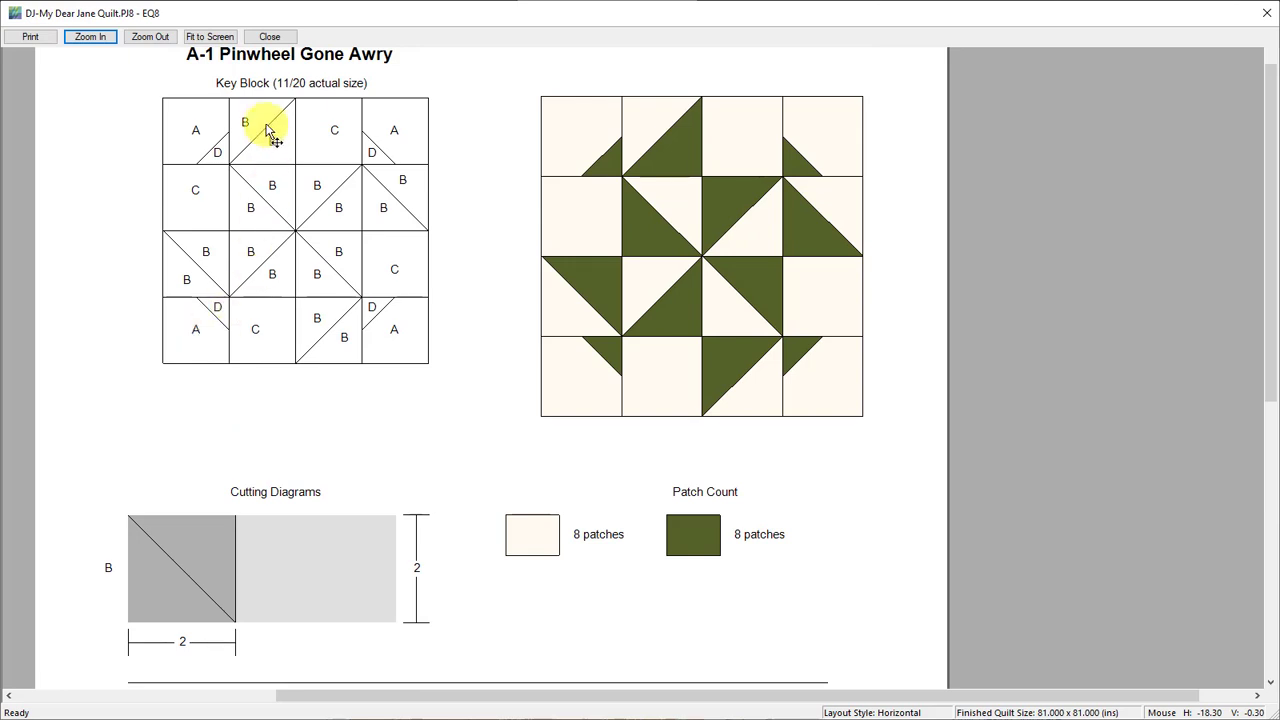
{"action": "scroll", "scroll_direction": "down", "scroll_amount": 3}
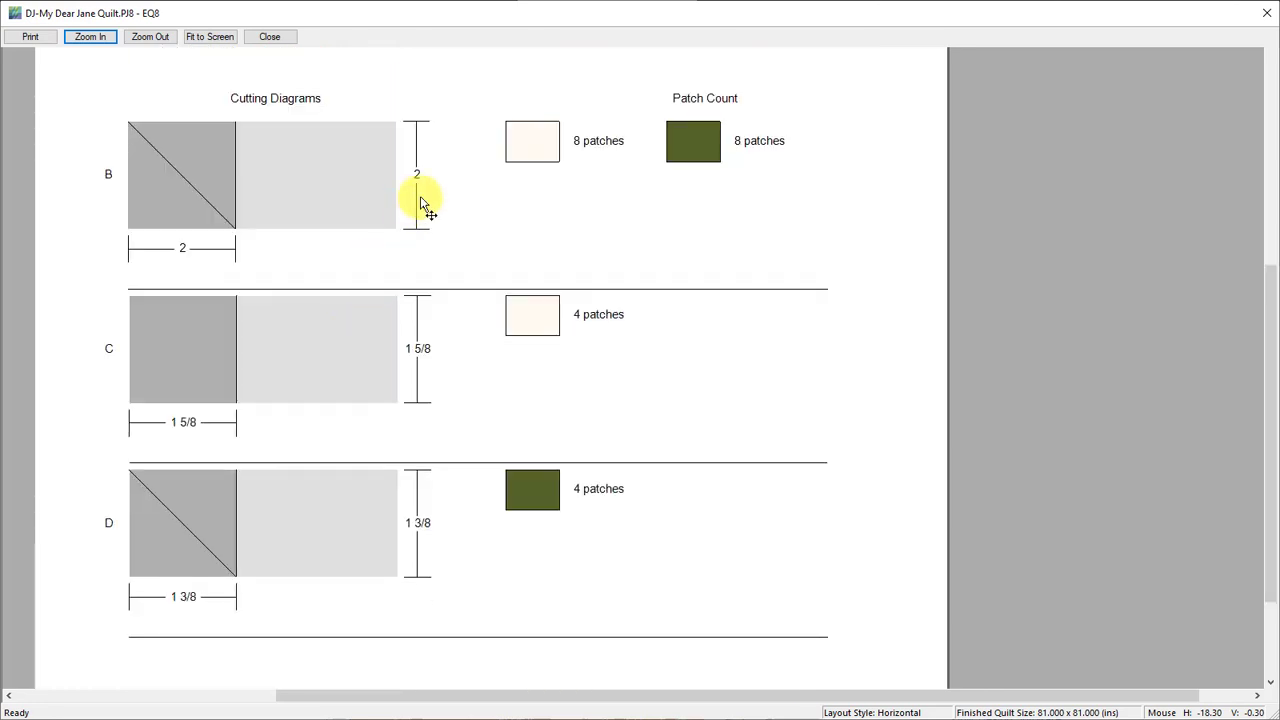
{"action": "mouse_move", "coordinate": [416, 524]}
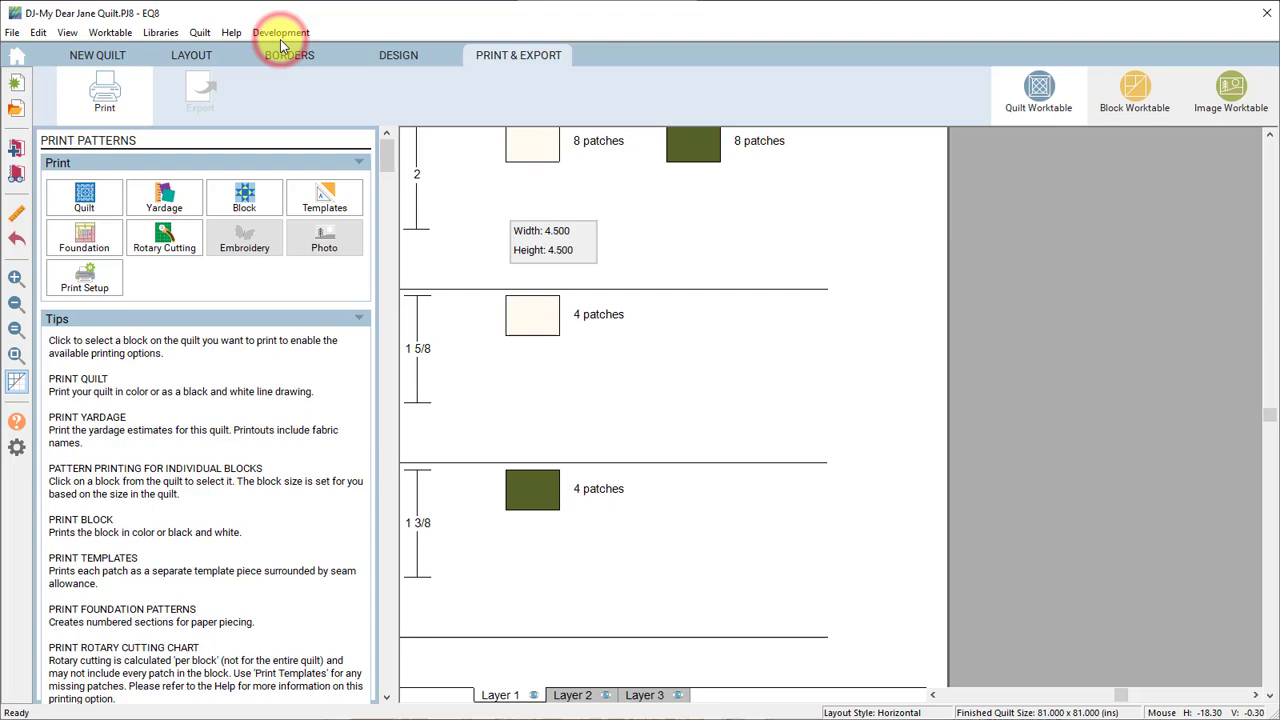
- Preview the A-1 rotary cutting chart again with no rounding
{"action": "left_click", "coordinate": [164, 238]}
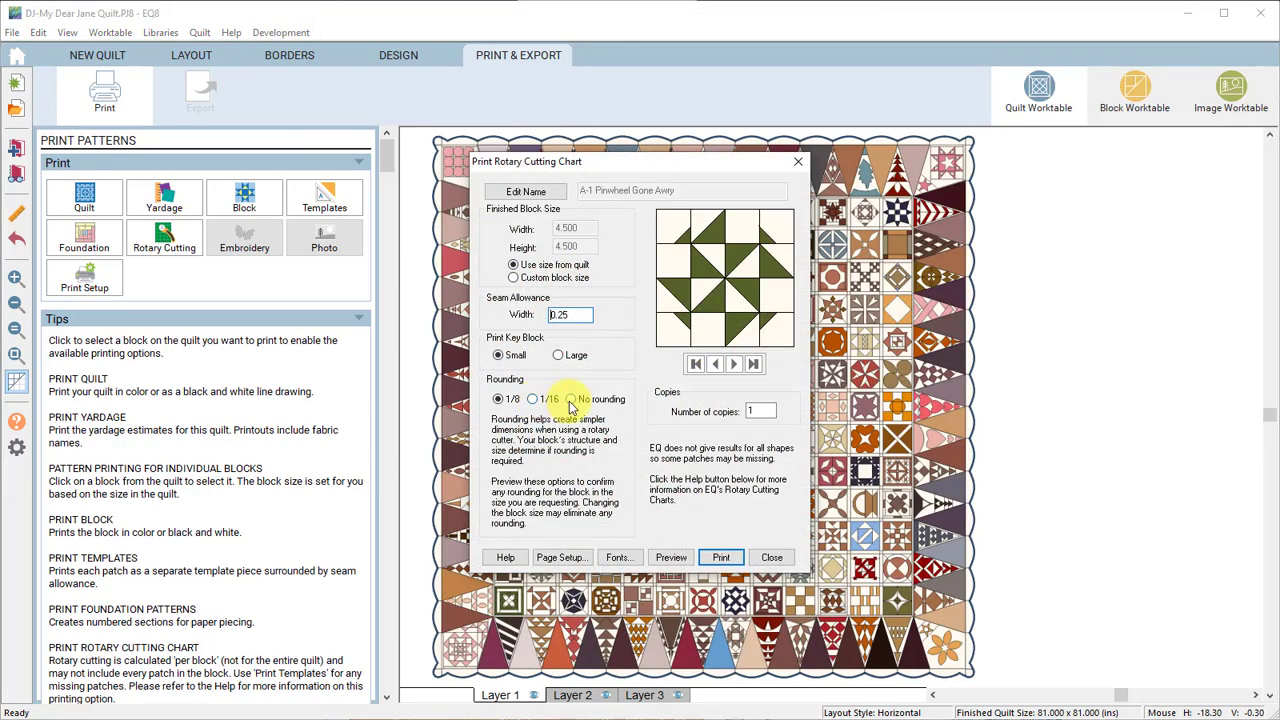
{"action": "left_click", "coordinate": [572, 400]}
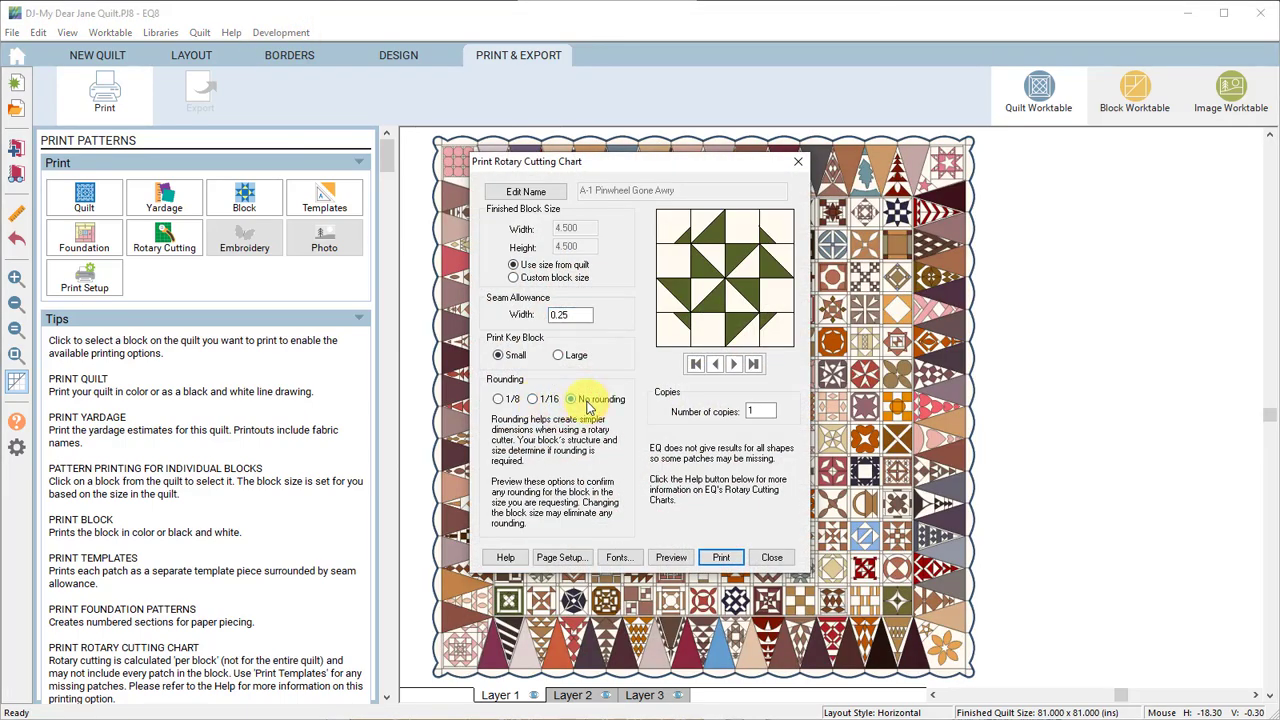
{"action": "left_click", "coordinate": [672, 556]}
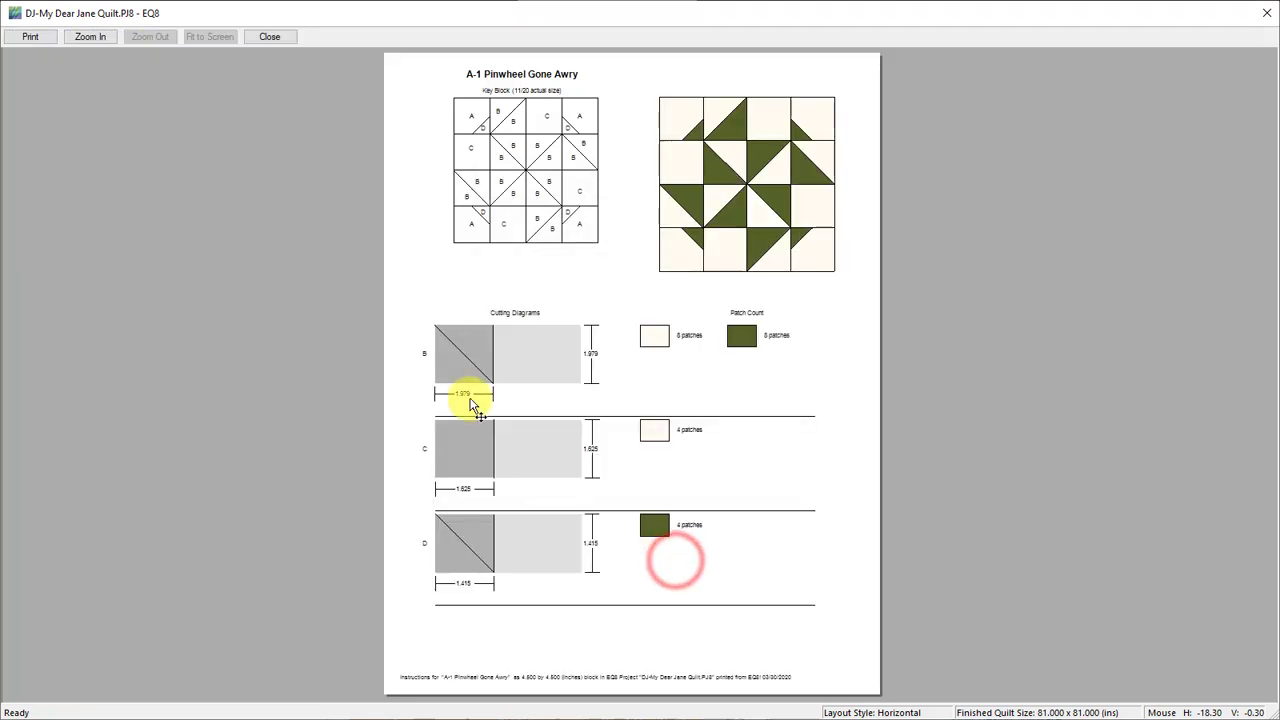
- Zoom in to read the unrounded patch sizes 1.979, 1.625 and 1.415, then close the preview
{"action": "left_click", "coordinate": [90, 36]}
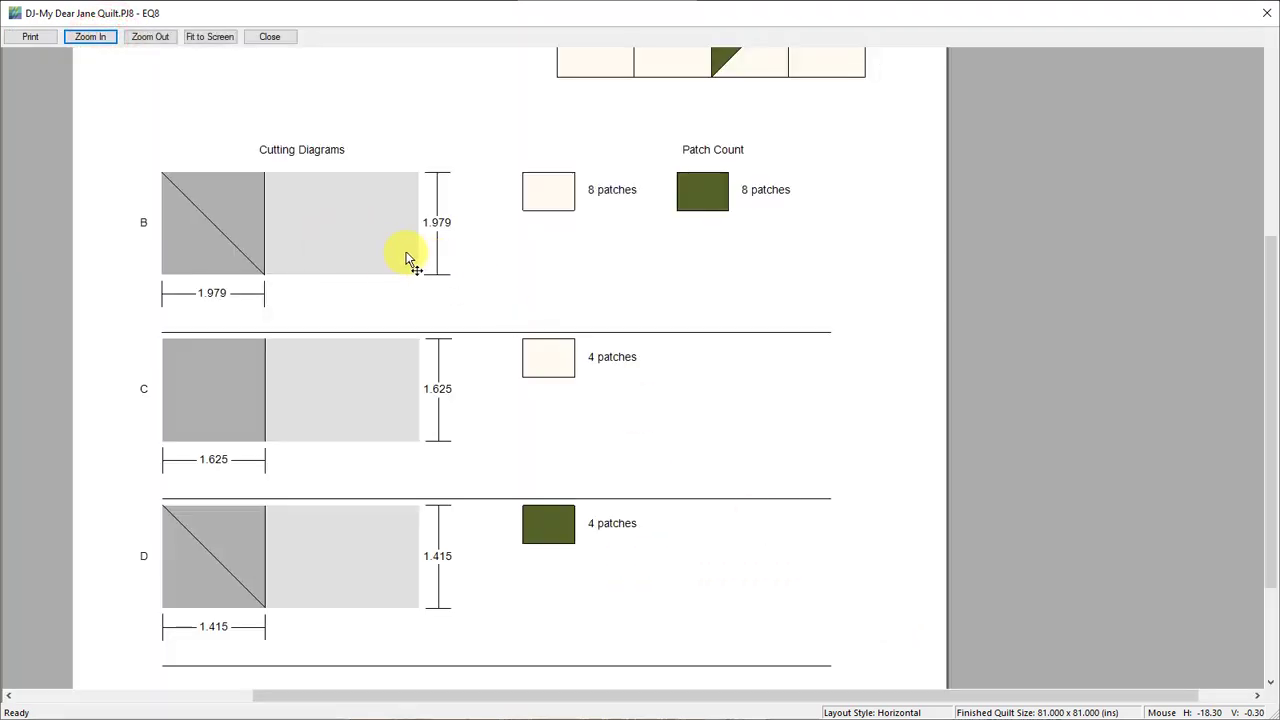
{"action": "mouse_move", "coordinate": [450, 238]}
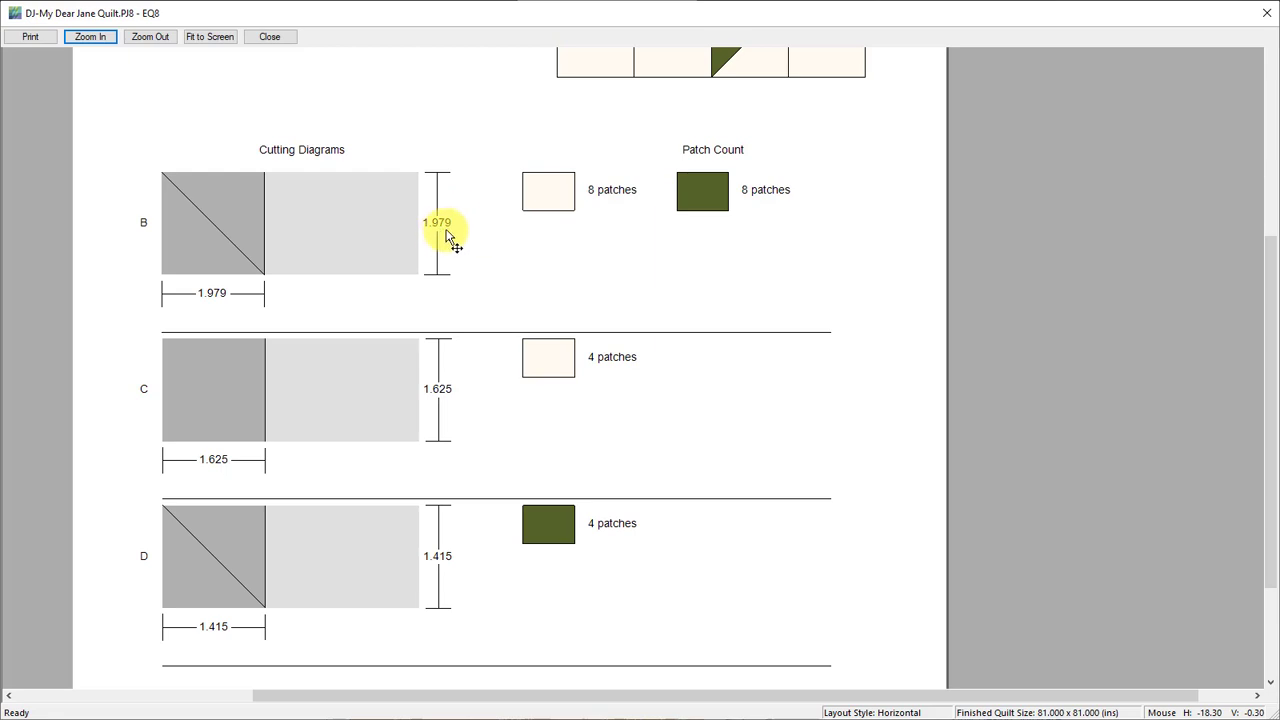
{"action": "mouse_move", "coordinate": [428, 412]}
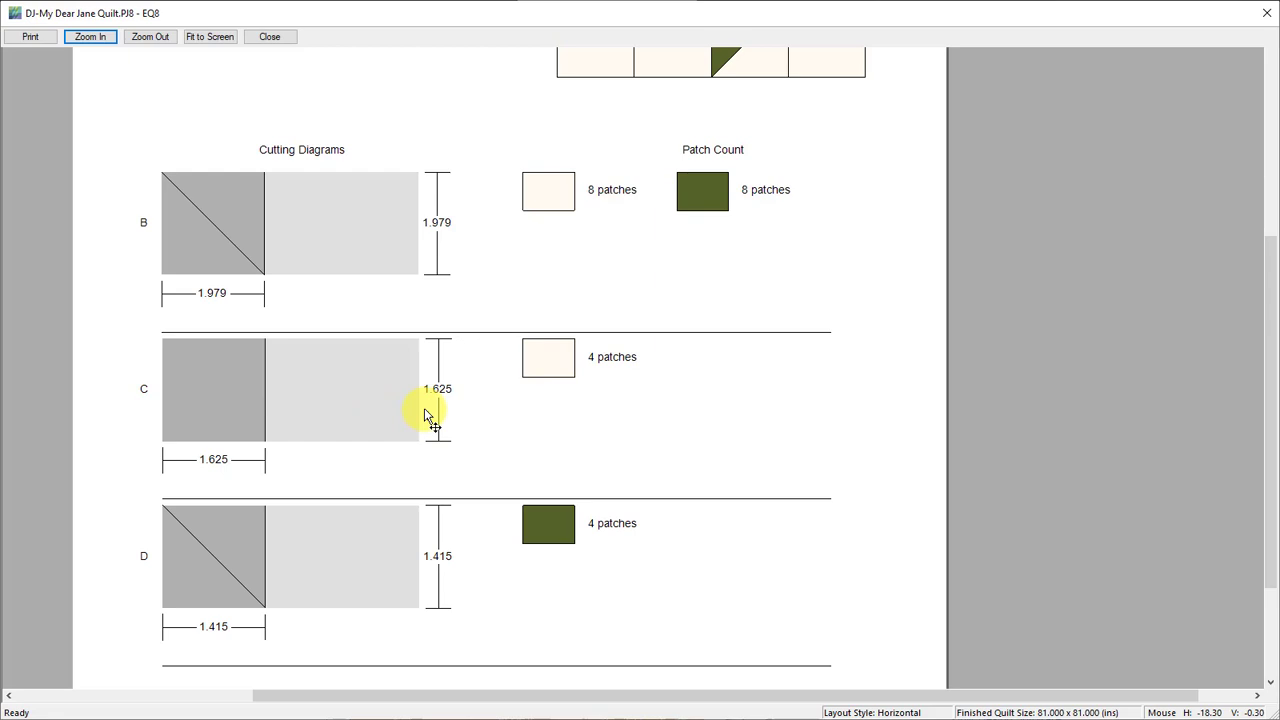
{"action": "mouse_move", "coordinate": [464, 436]}
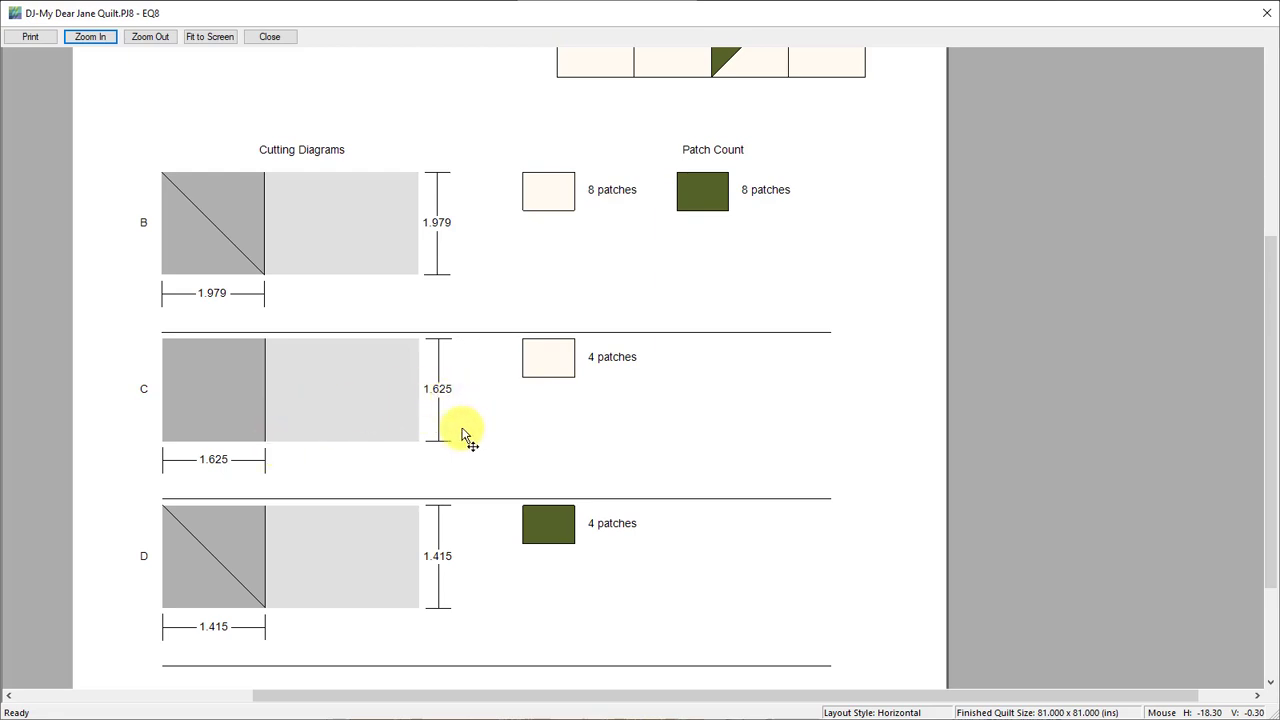
{"action": "mouse_move", "coordinate": [436, 600]}
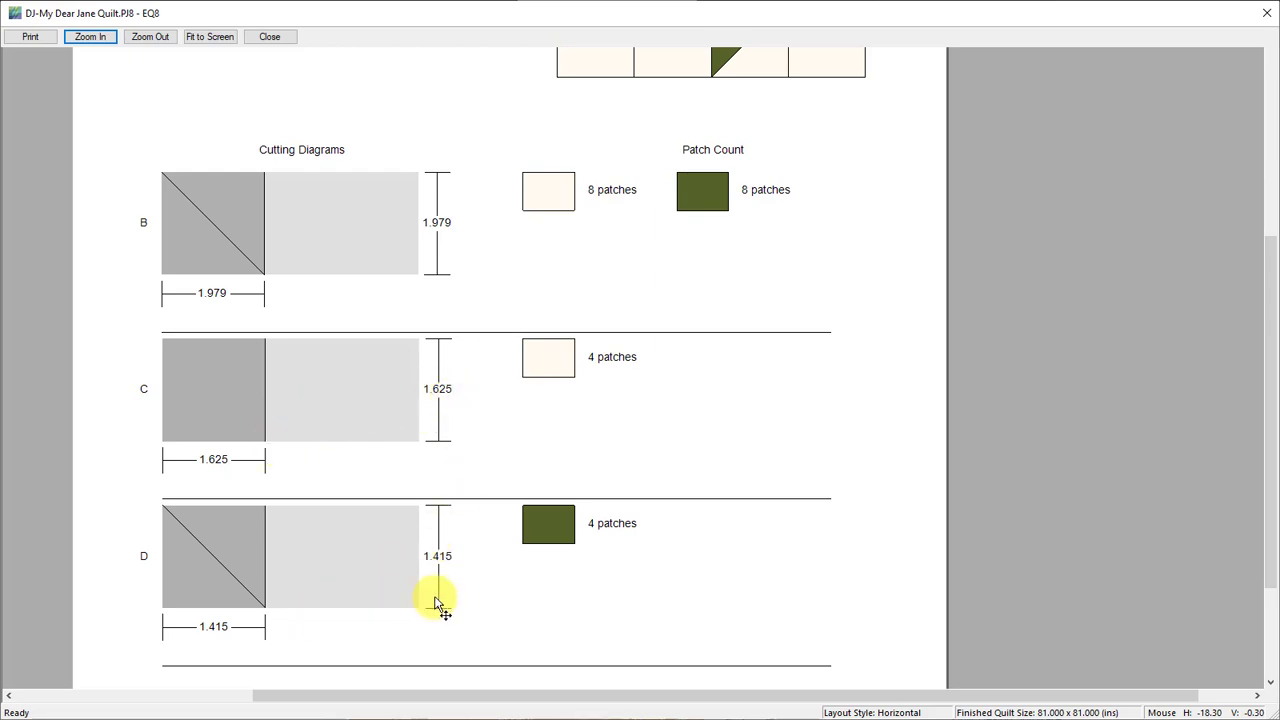
{"action": "mouse_move", "coordinate": [438, 582]}
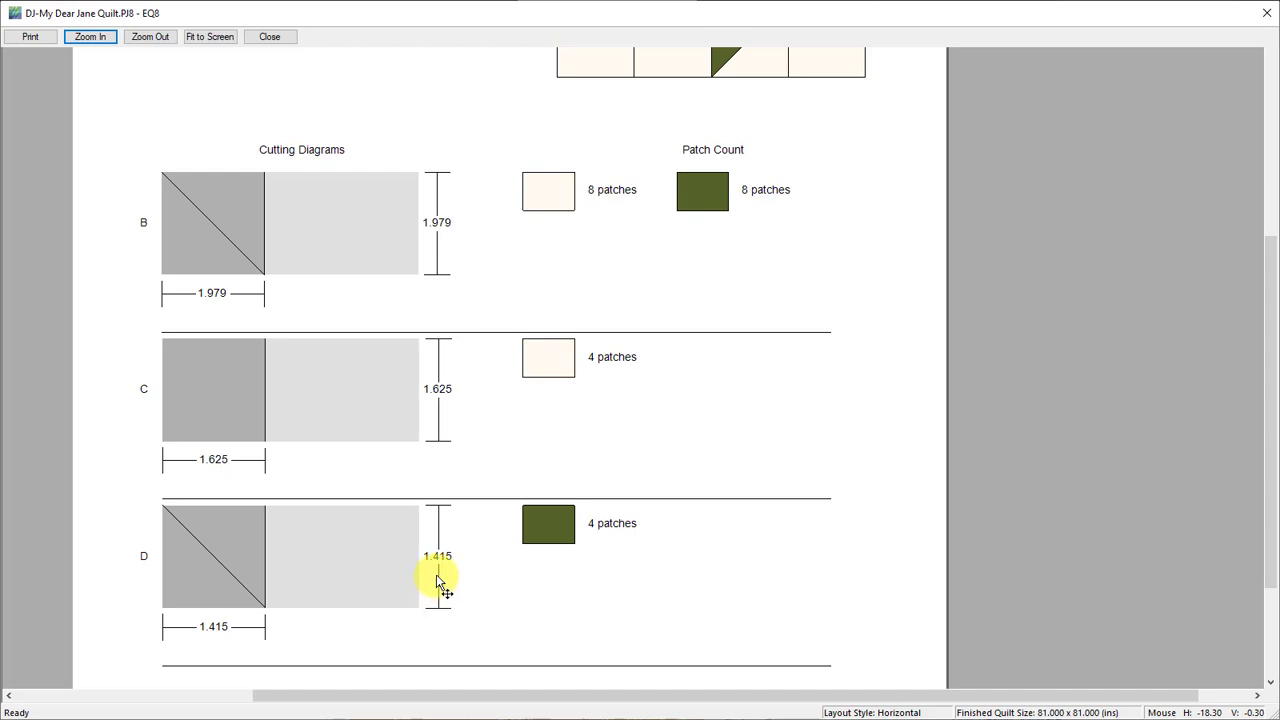
{"action": "mouse_move", "coordinate": [450, 564]}
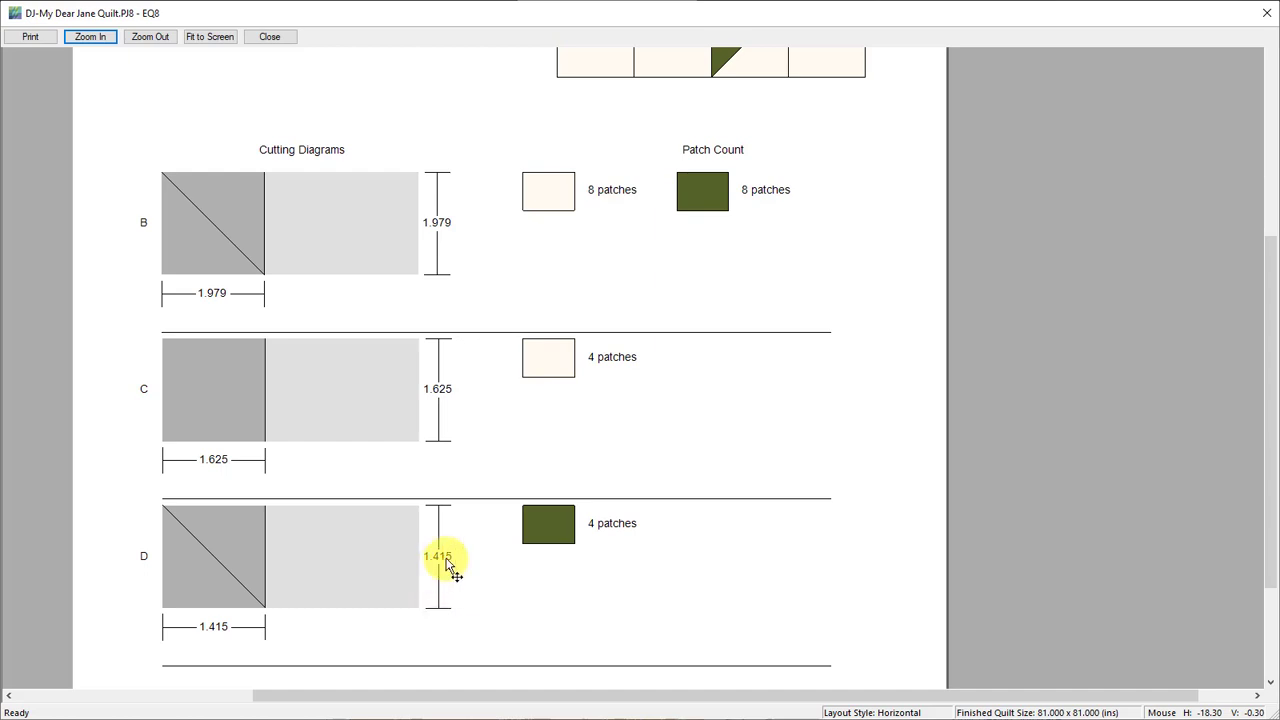
{"action": "mouse_move", "coordinate": [458, 570]}
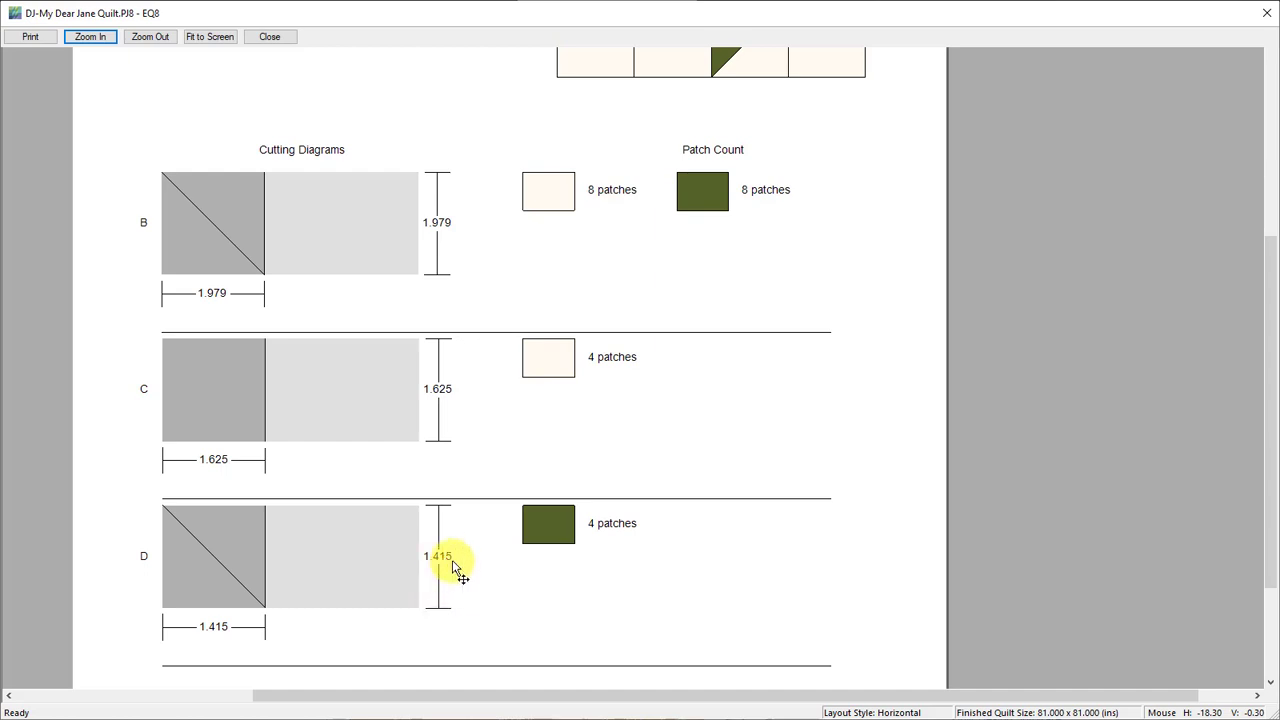
{"action": "mouse_move", "coordinate": [448, 576]}
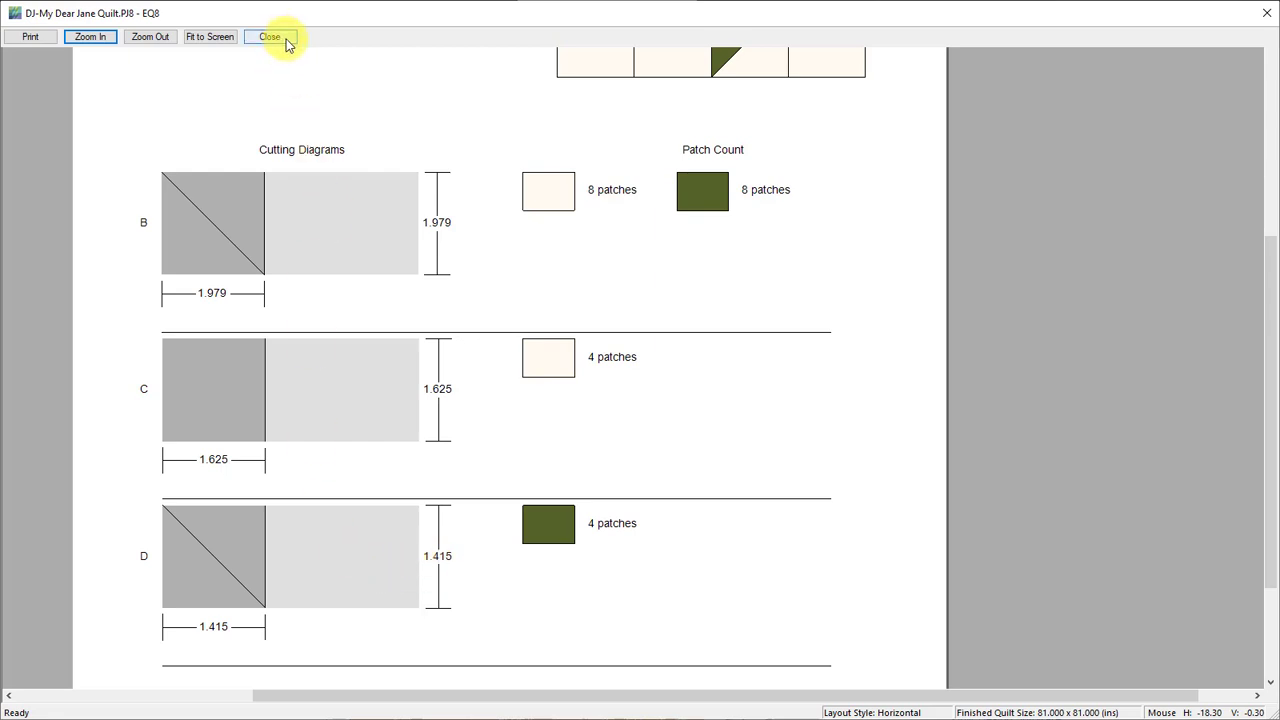
{"action": "left_click", "coordinate": [268, 36]}
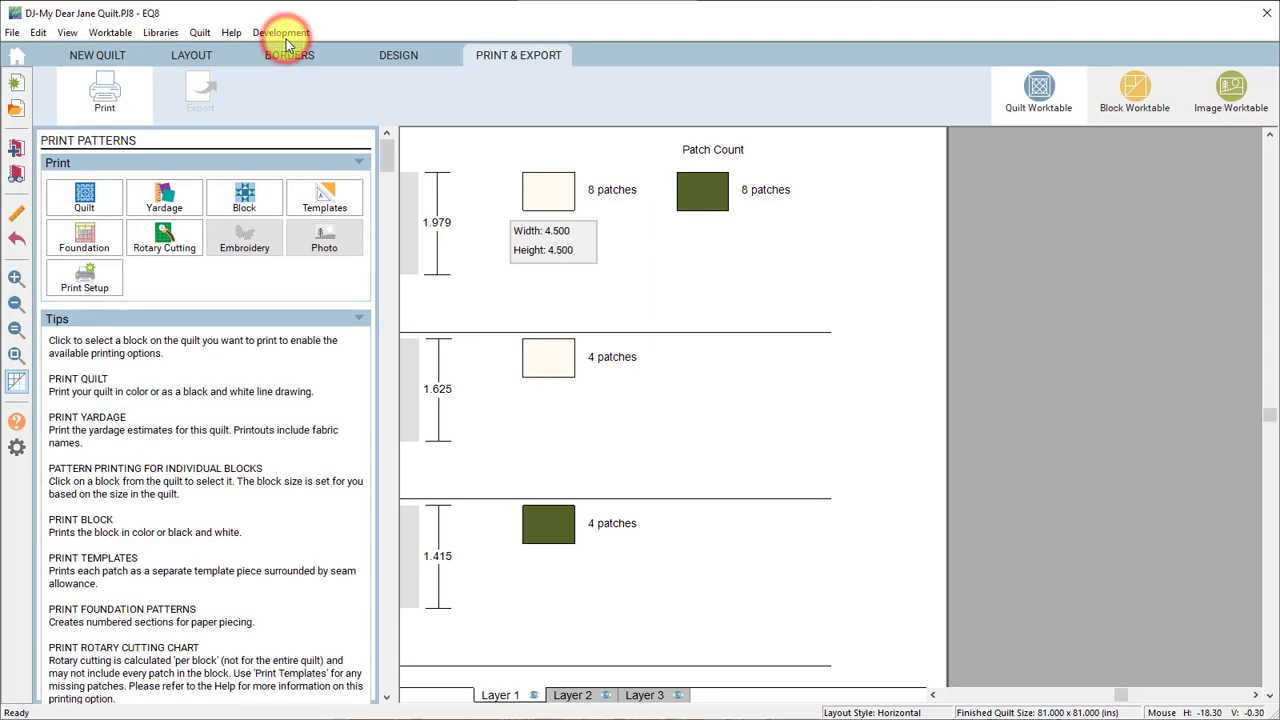
{"action": "left_click", "coordinate": [164, 238]}
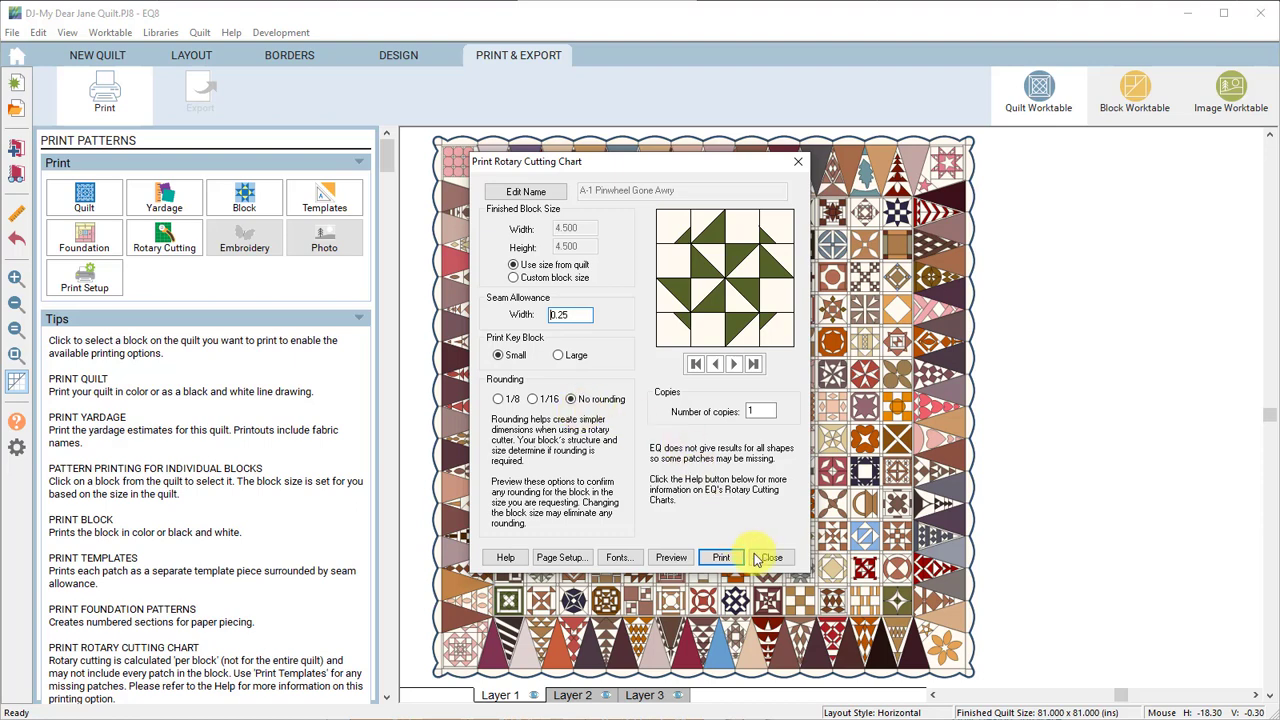
{"action": "left_click", "coordinate": [770, 556]}
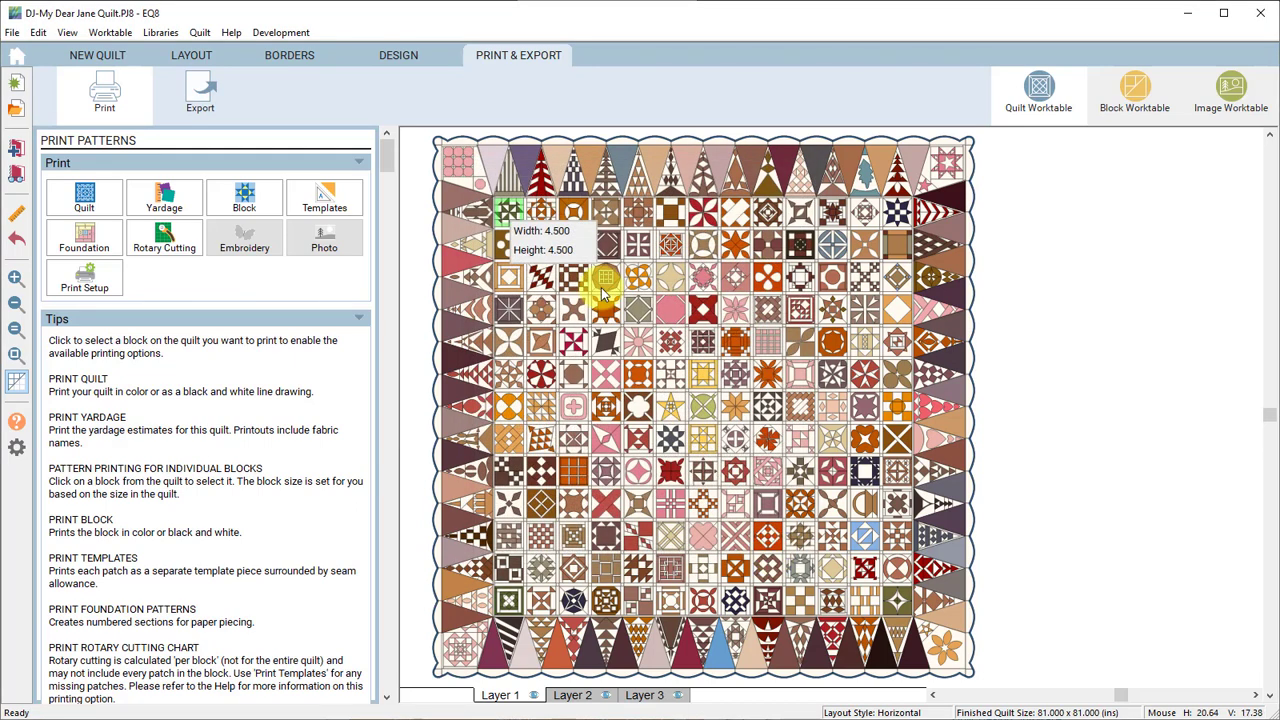